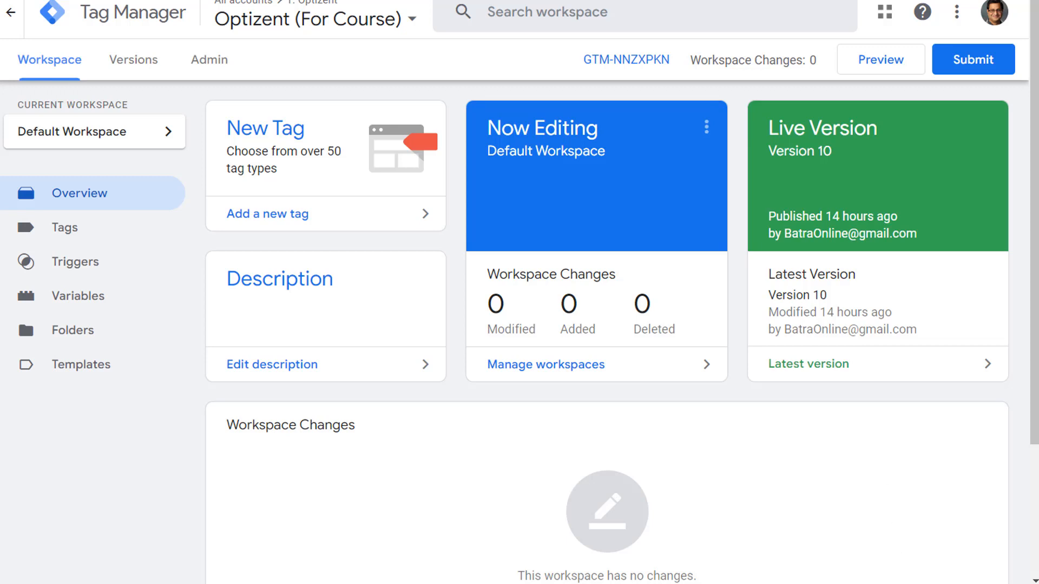
pyautogui.moveTo(387, 439)
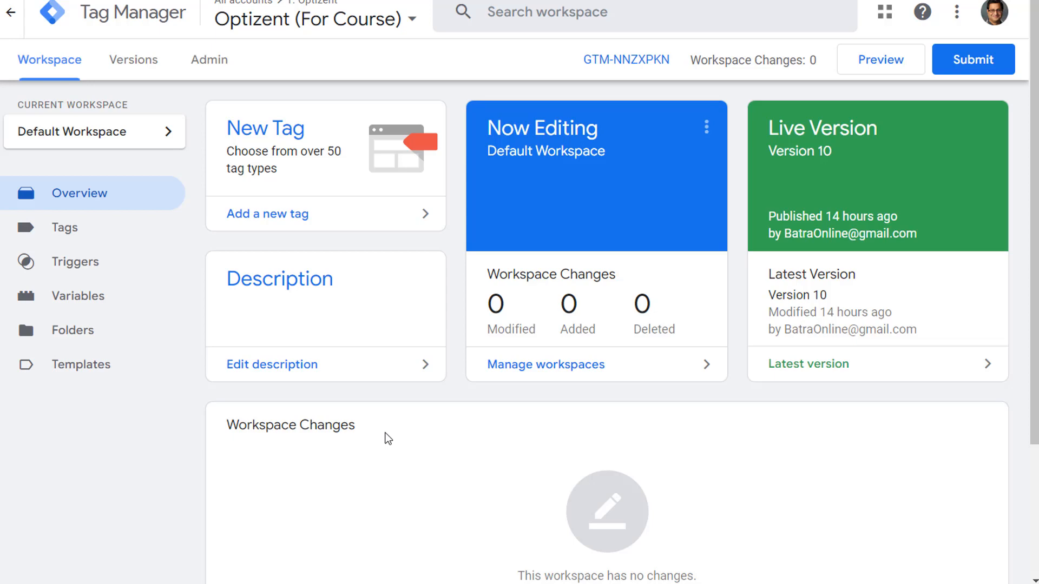
# Go to the Variables section of the Optizent (For Course) workspace
pyautogui.click(77, 295)
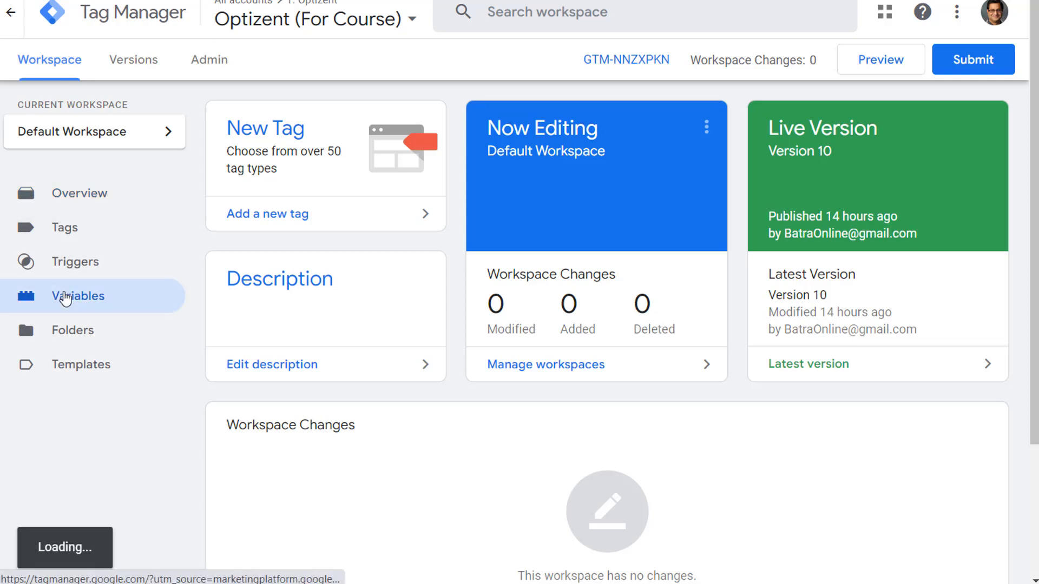
# Turn on the Scroll Depth Threshold, Scroll Depth Units and Scroll Direction built-in variables
pyautogui.click(78, 295)
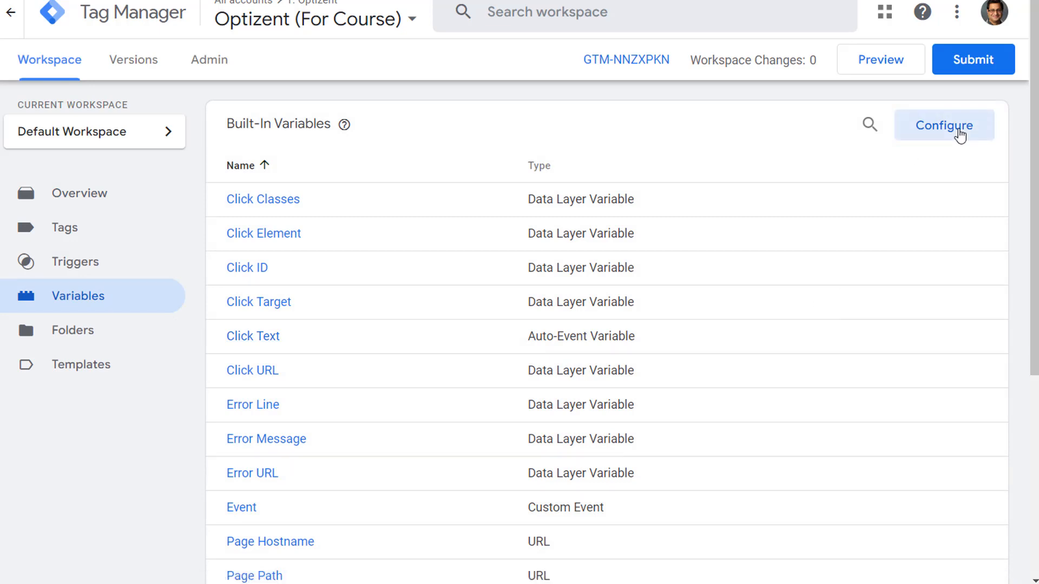
pyautogui.click(944, 125)
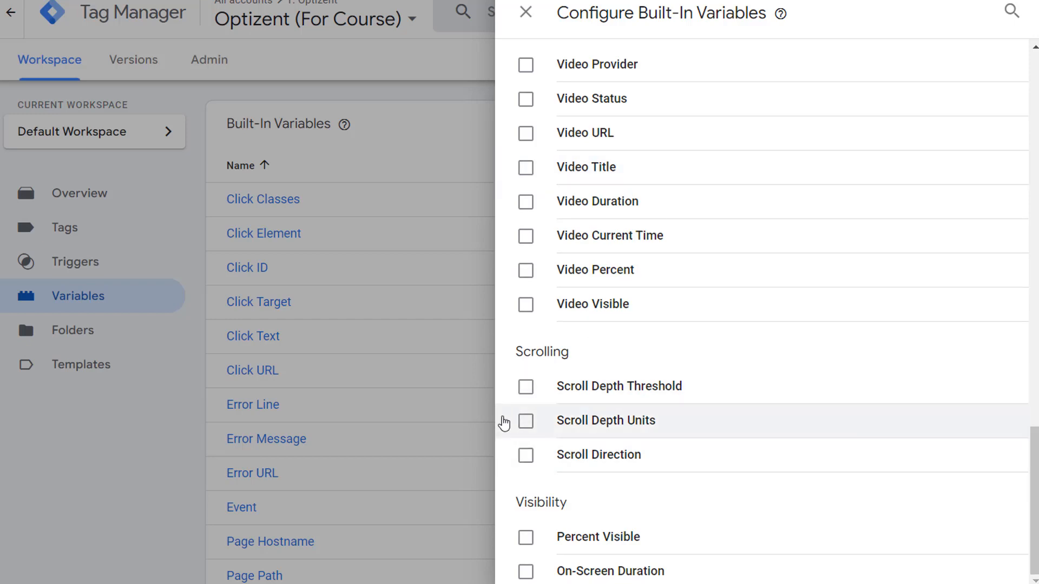
pyautogui.moveTo(599, 392)
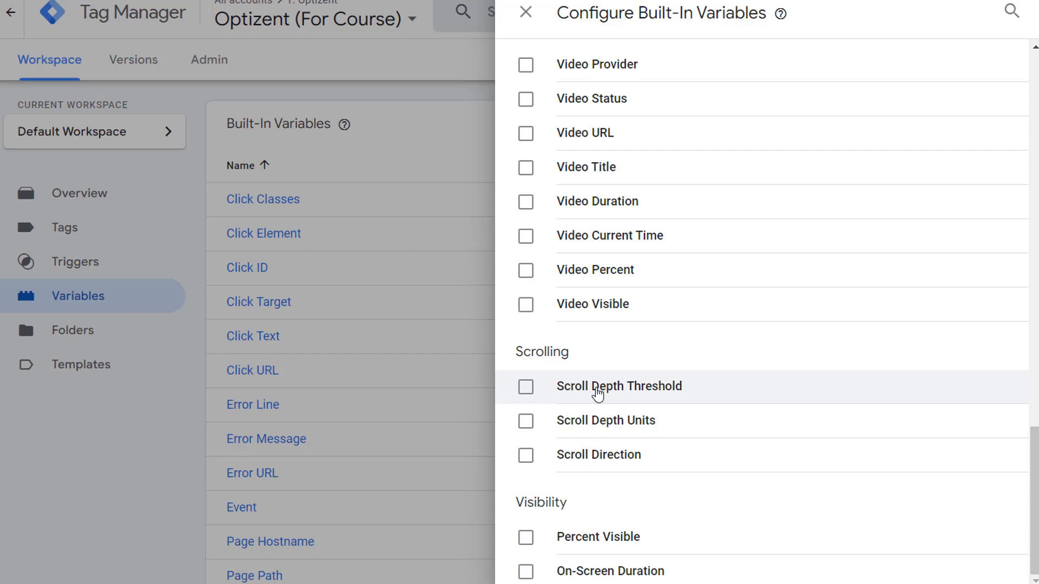
pyautogui.moveTo(596, 428)
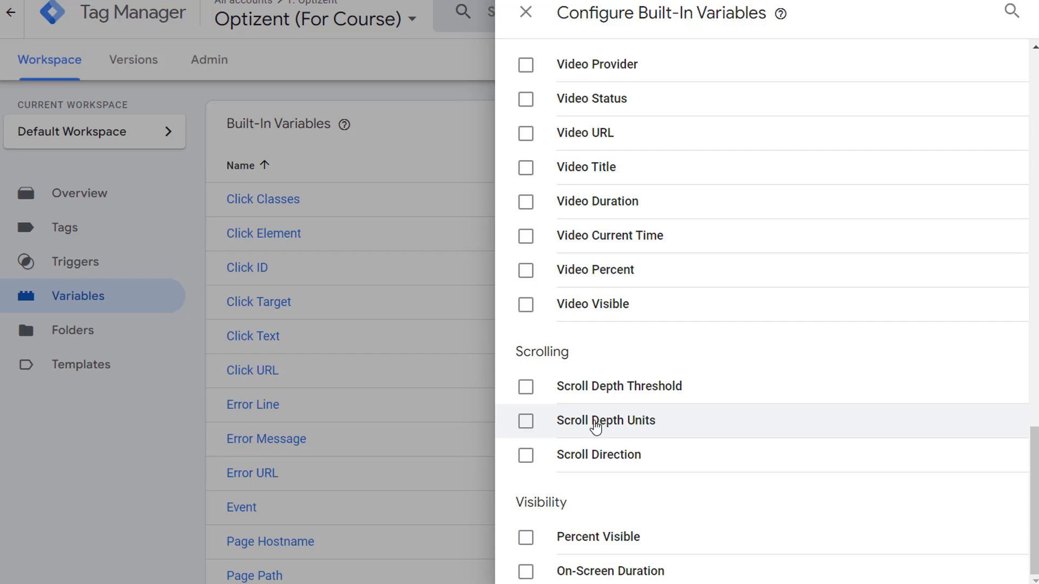
pyautogui.moveTo(586, 461)
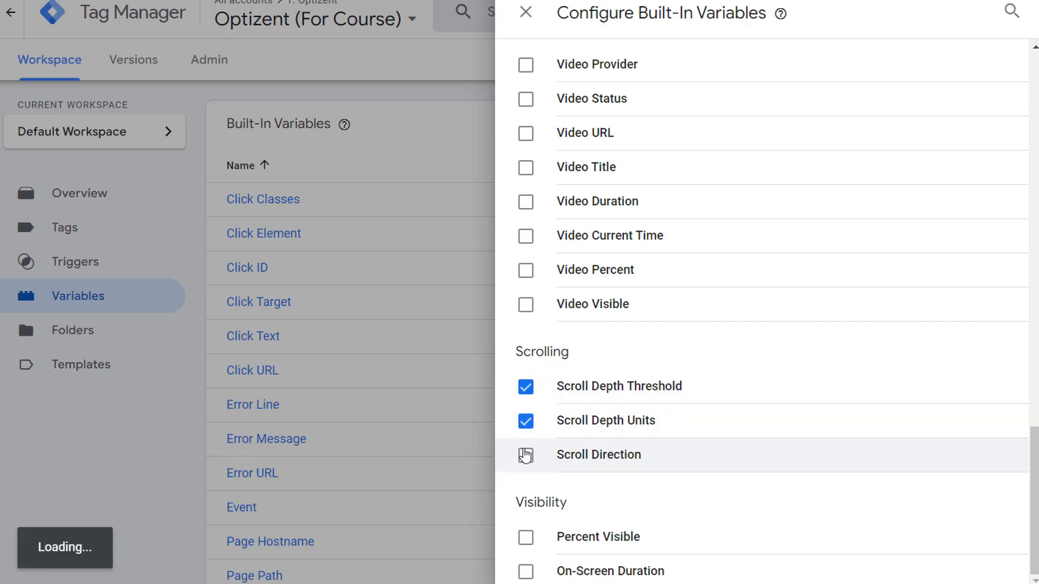
pyautogui.click(525, 455)
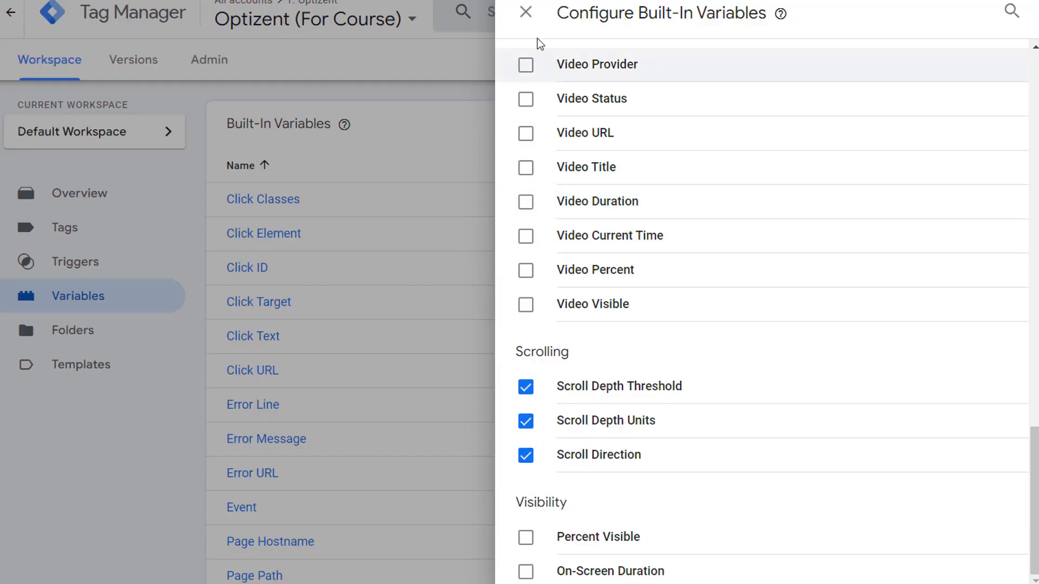
# Close the built-in variable settings and check that the three scroll variables are listed
pyautogui.click(525, 12)
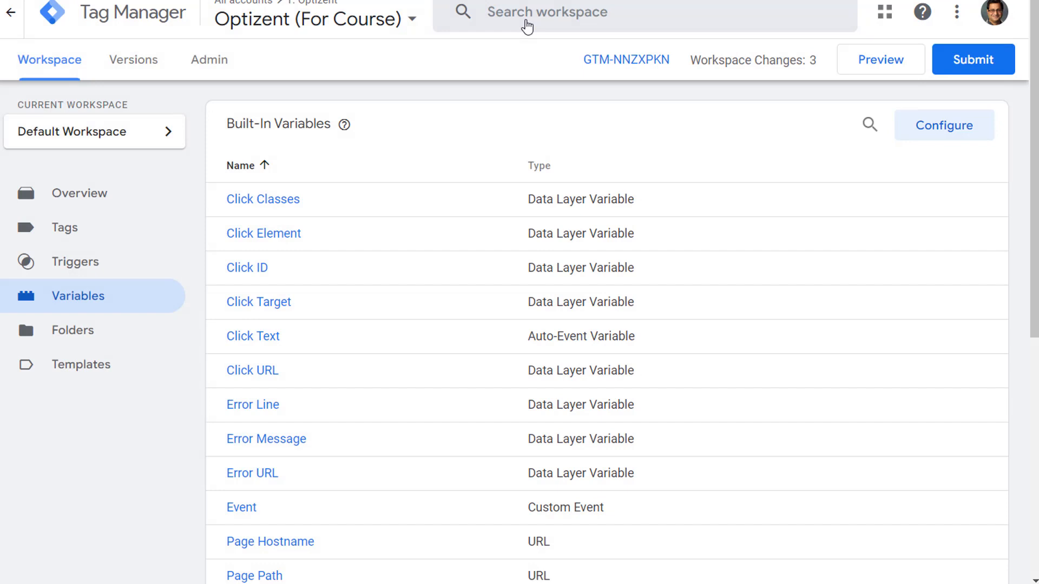
pyautogui.scroll(-3)
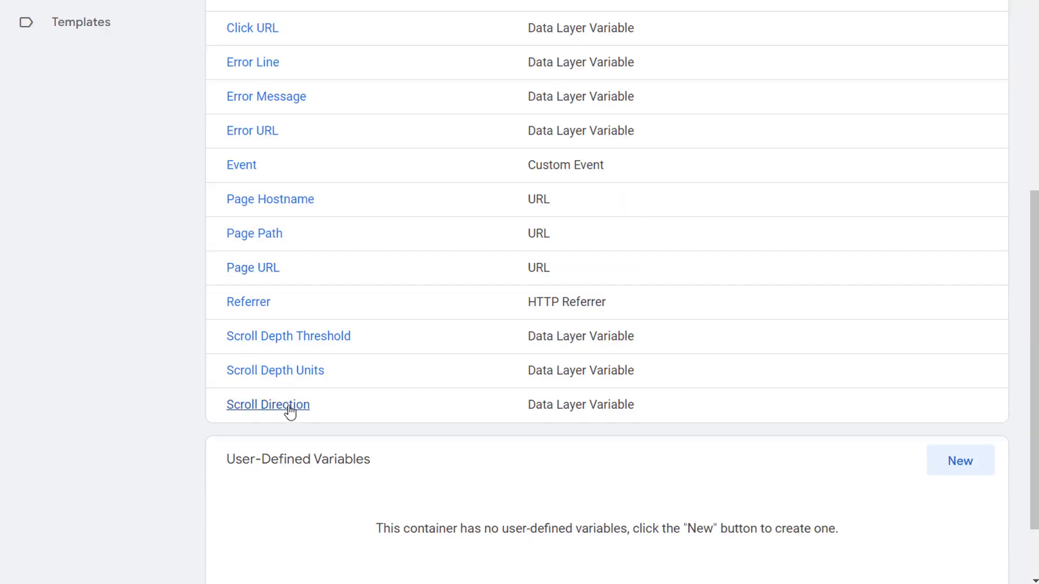
pyautogui.moveTo(301, 407)
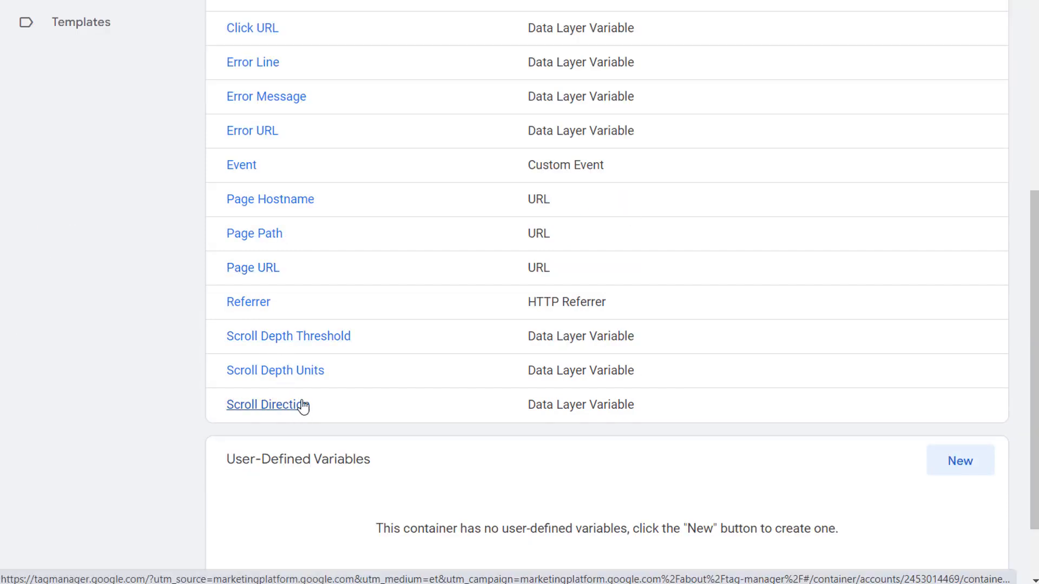
pyautogui.scroll(3)
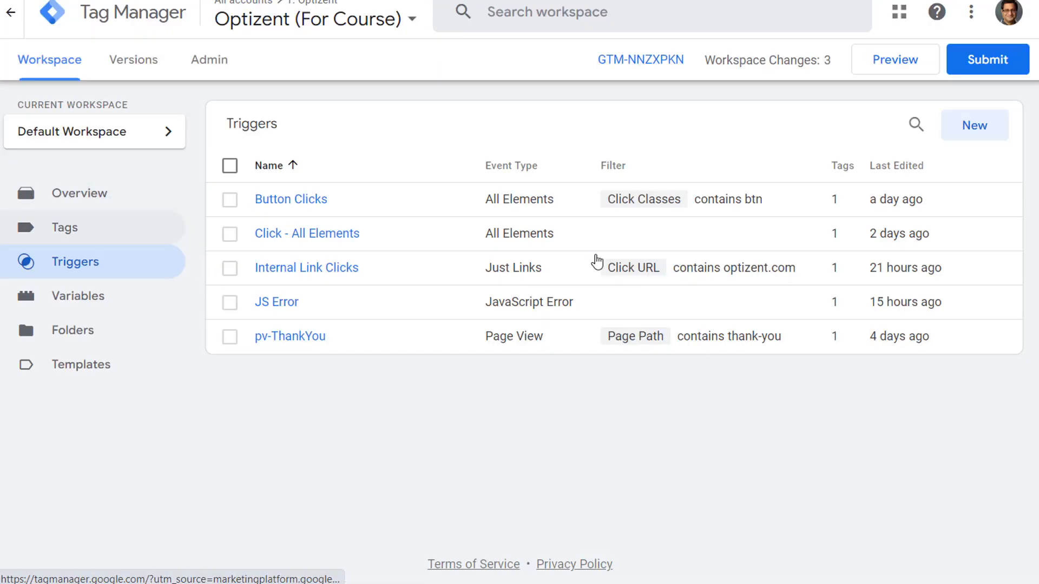
# Create a new trigger with Scroll Depth as its type
pyautogui.click(974, 125)
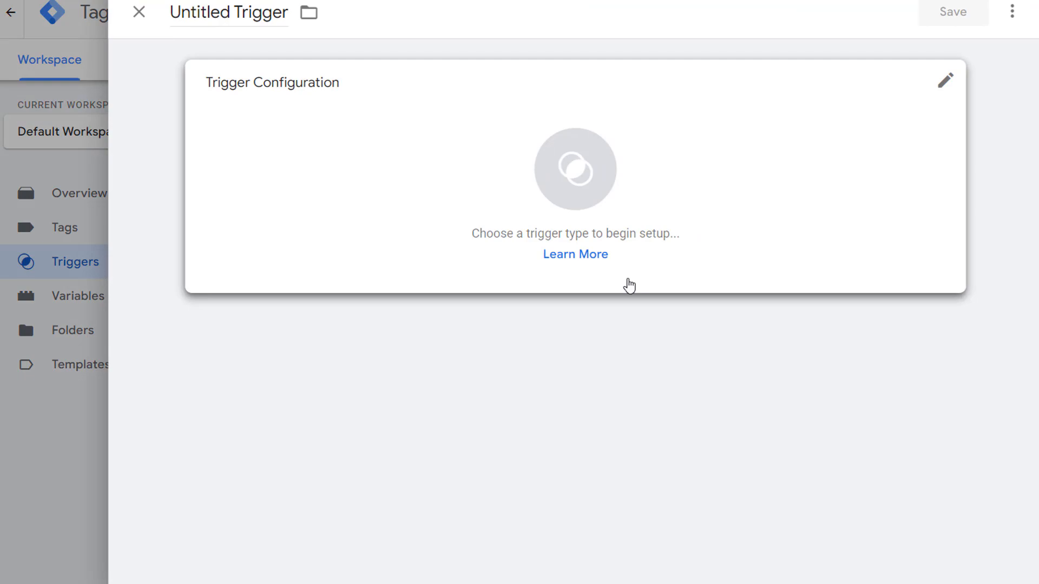
pyautogui.click(946, 80)
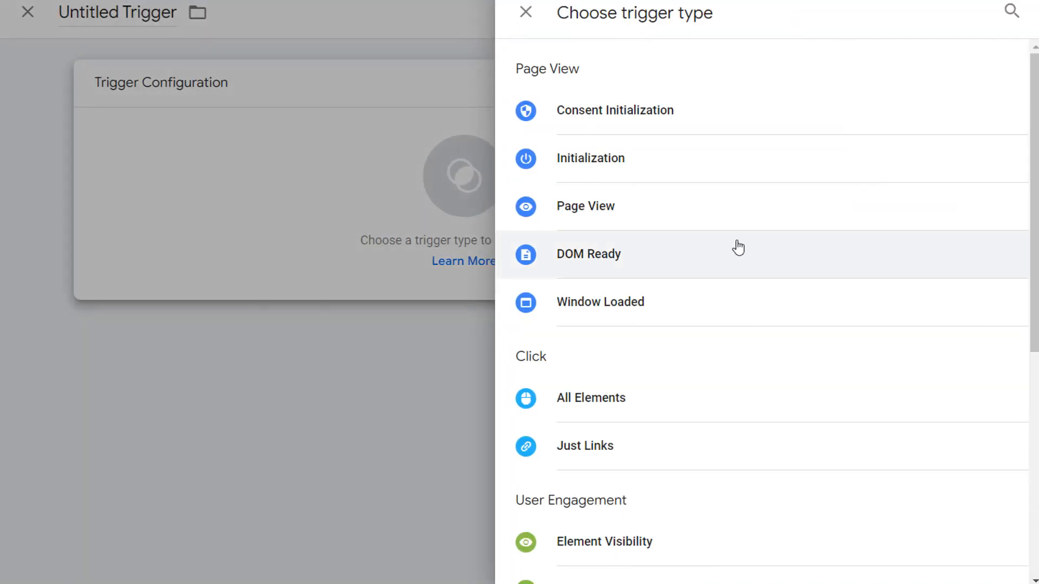
pyautogui.scroll(-3)
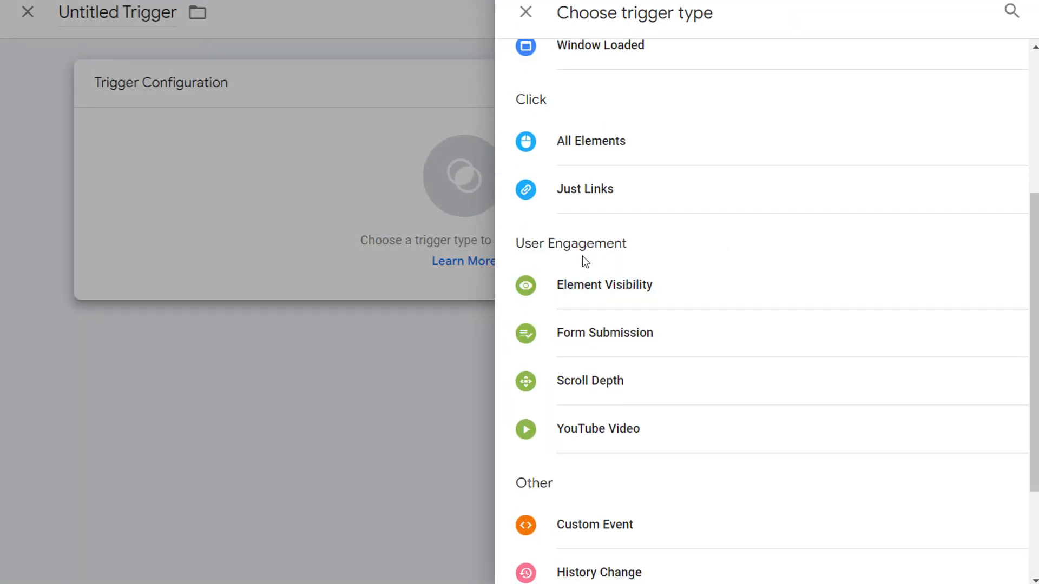
pyautogui.click(589, 380)
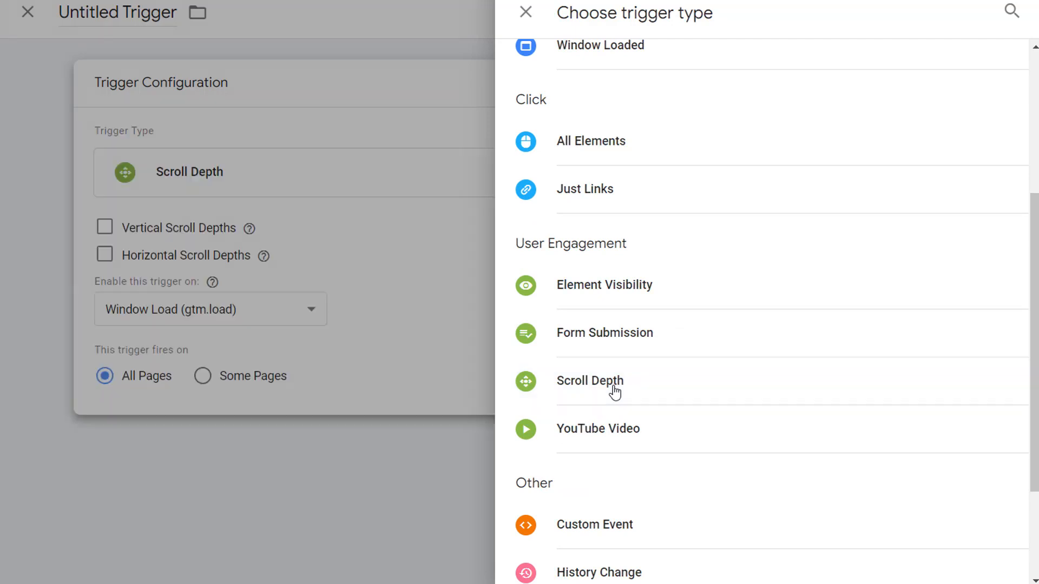
pyautogui.click(589, 381)
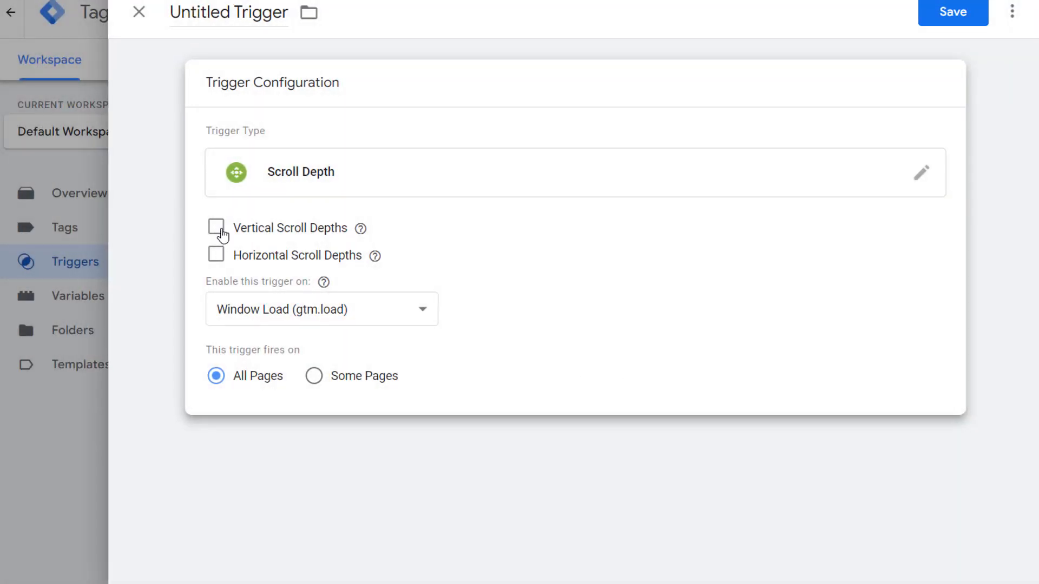
pyautogui.moveTo(221, 266)
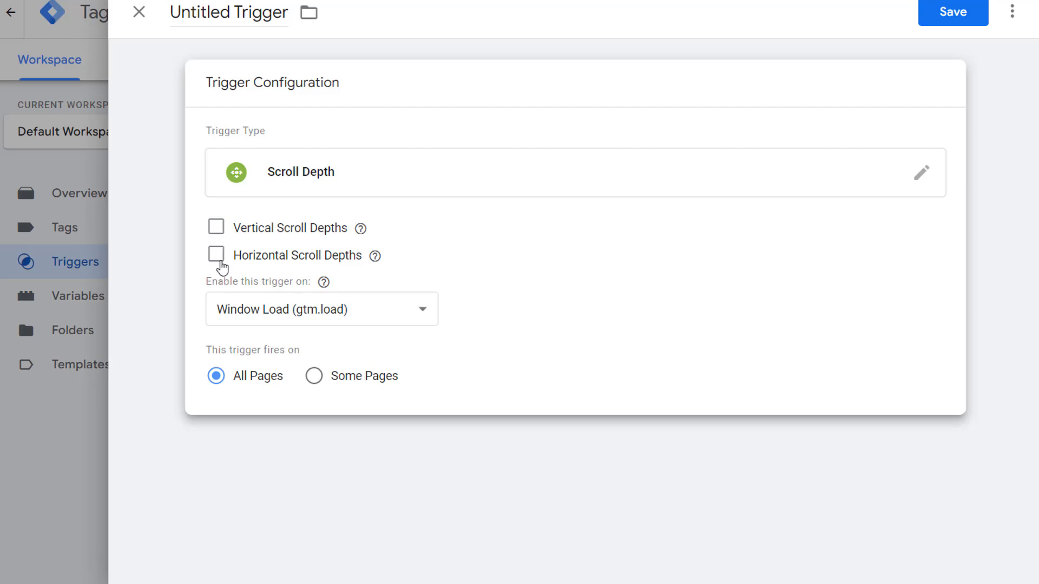
pyautogui.moveTo(225, 250)
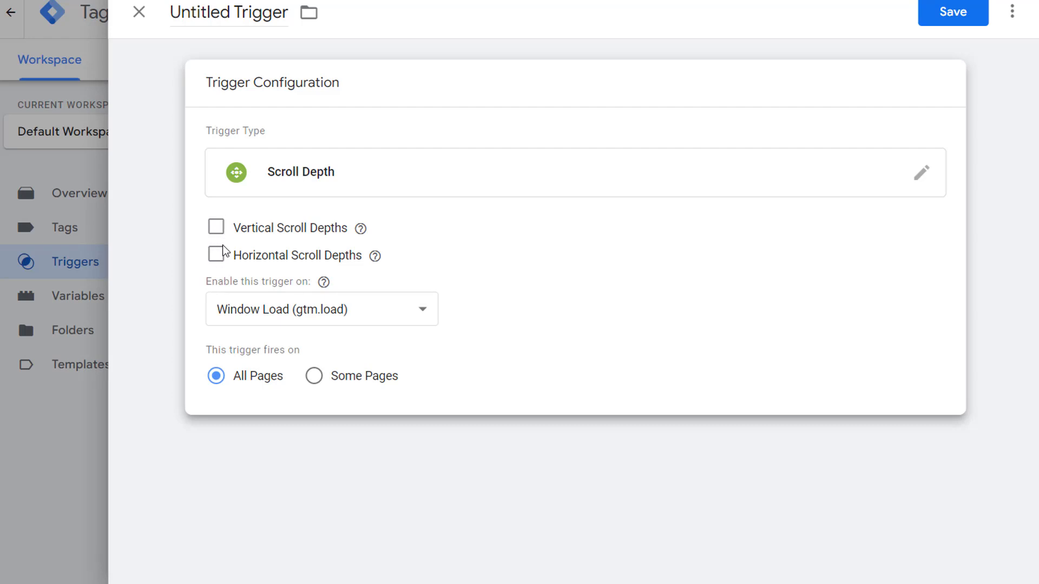
# Tick Vertical Scroll Depths, briefly turning Horizontal Scroll Depths on and back off
pyautogui.click(216, 227)
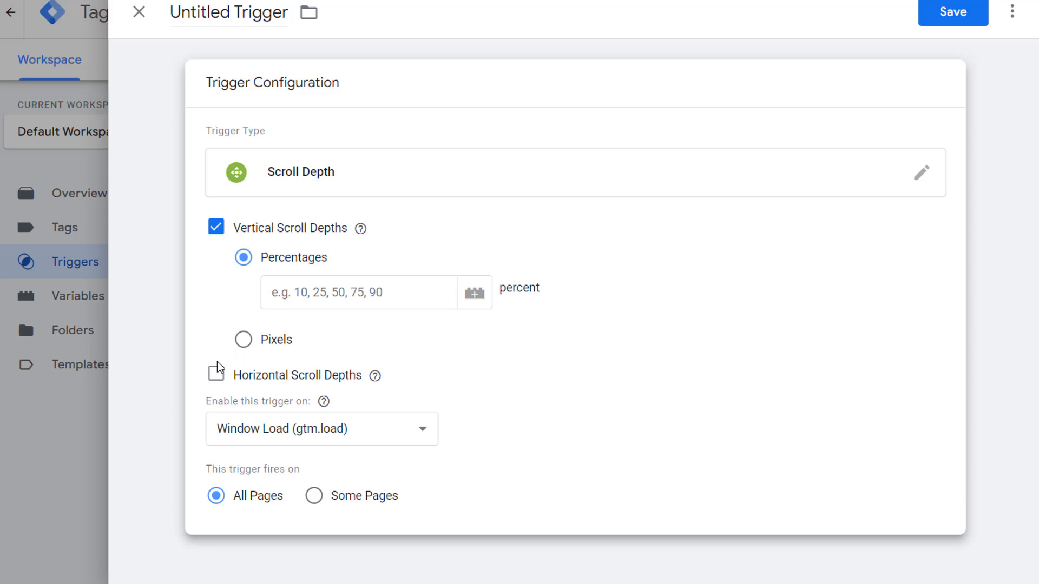
pyautogui.click(216, 375)
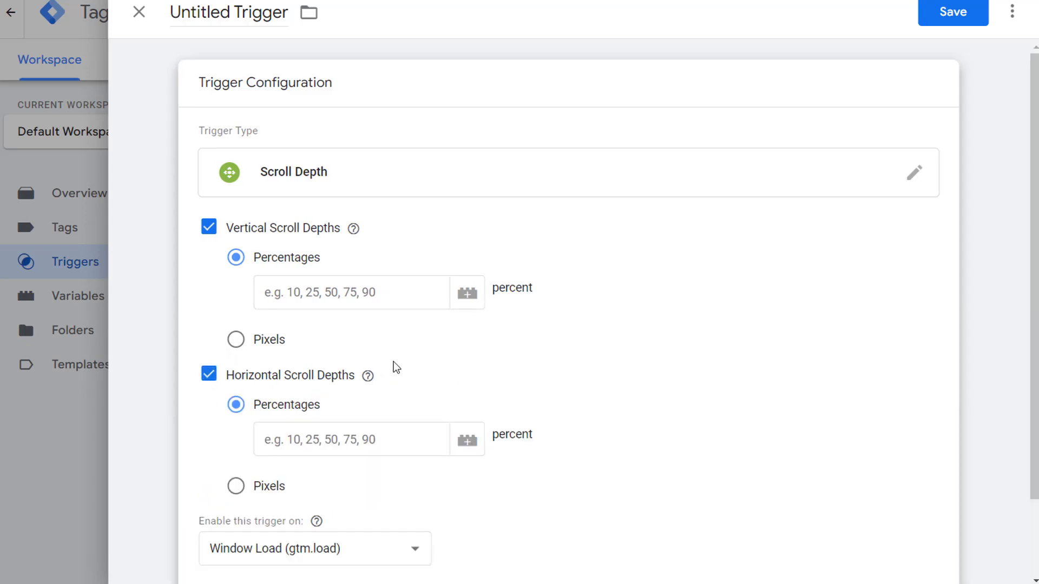
pyautogui.click(209, 374)
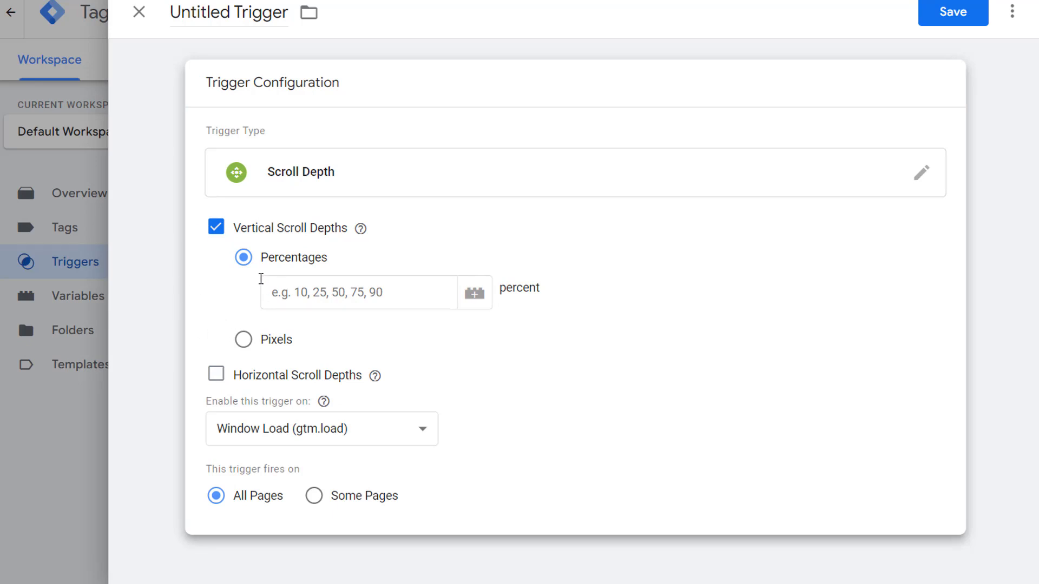
pyautogui.moveTo(309, 387)
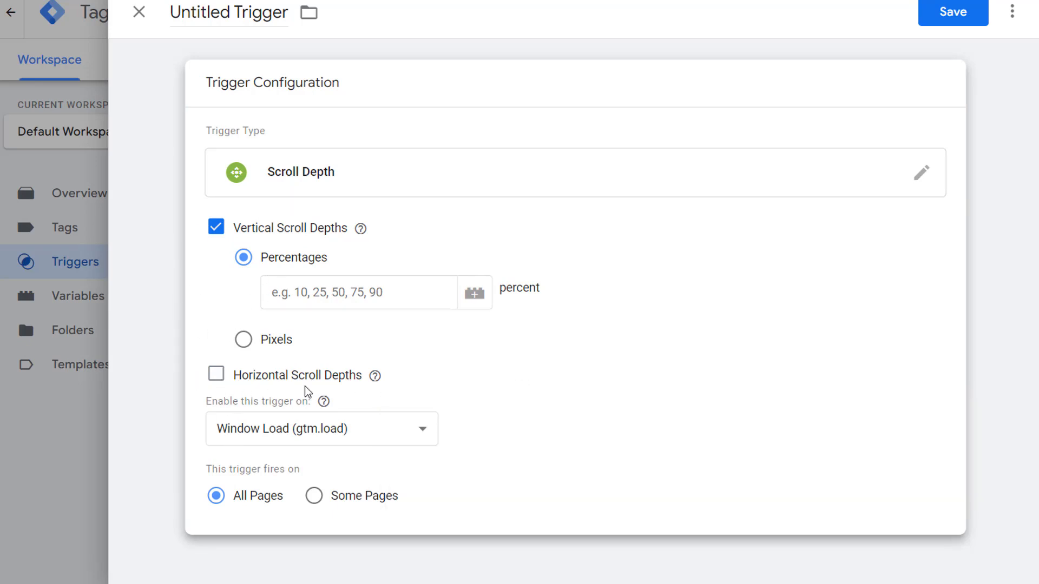
pyautogui.moveTo(228, 380)
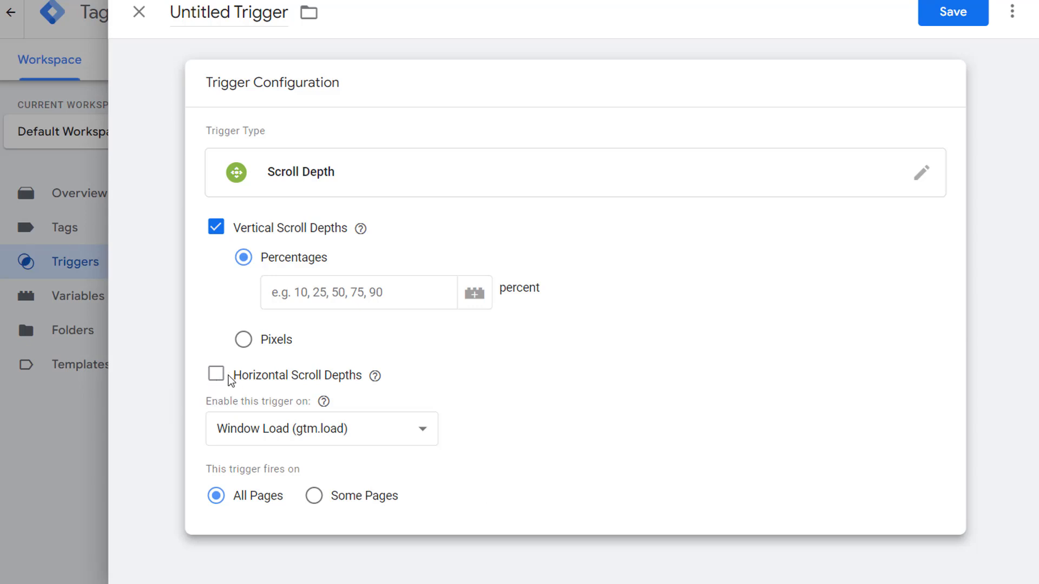
pyautogui.moveTo(389, 333)
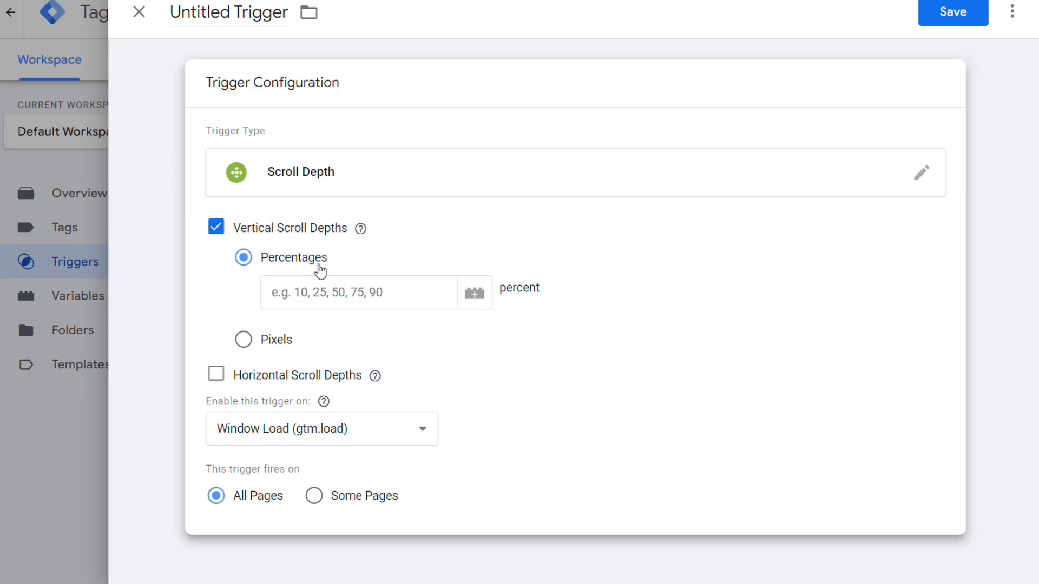
pyautogui.moveTo(239, 294)
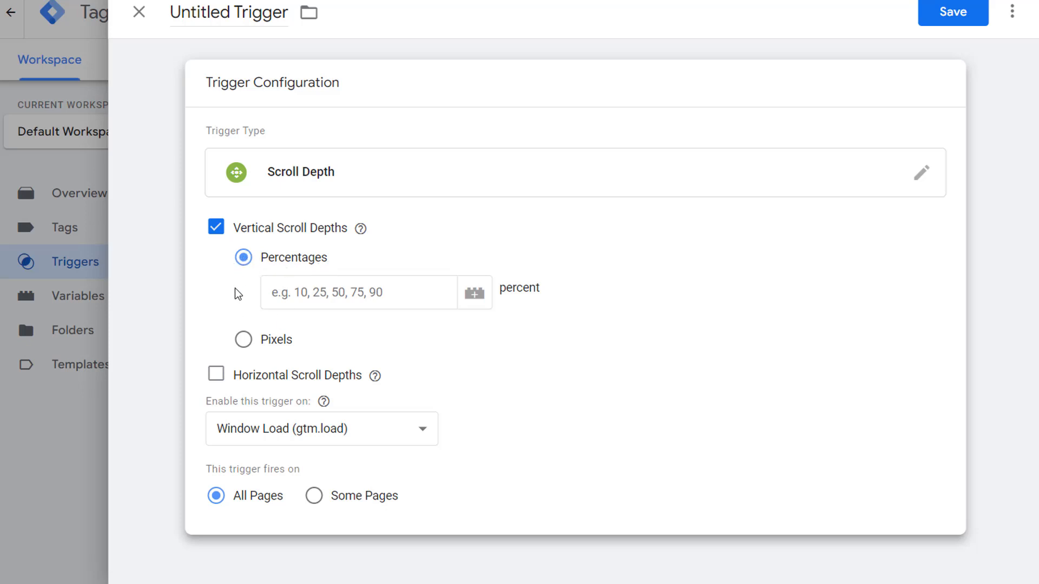
pyautogui.moveTo(243, 351)
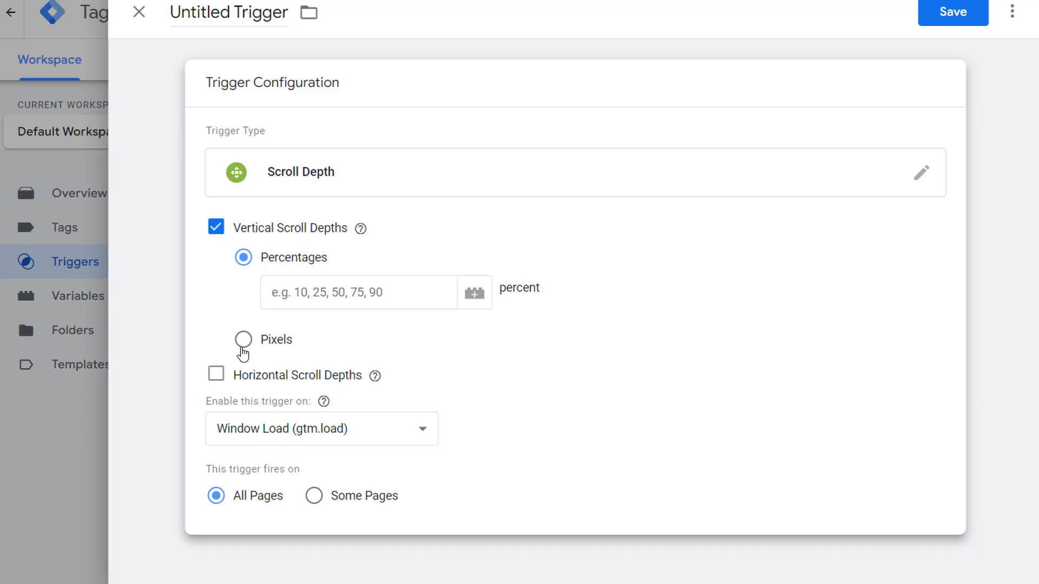
pyautogui.moveTo(250, 278)
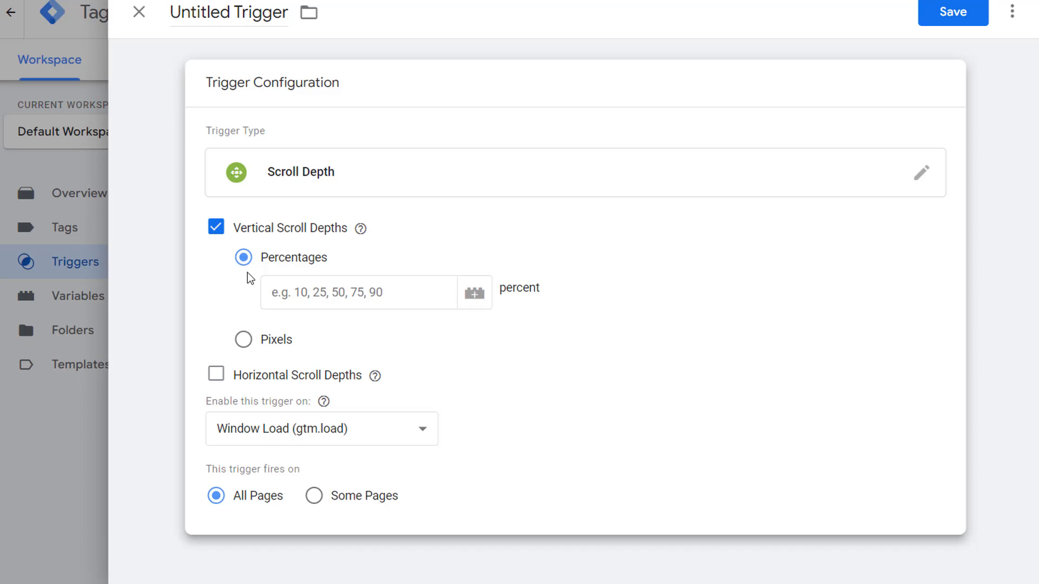
pyautogui.moveTo(300, 339)
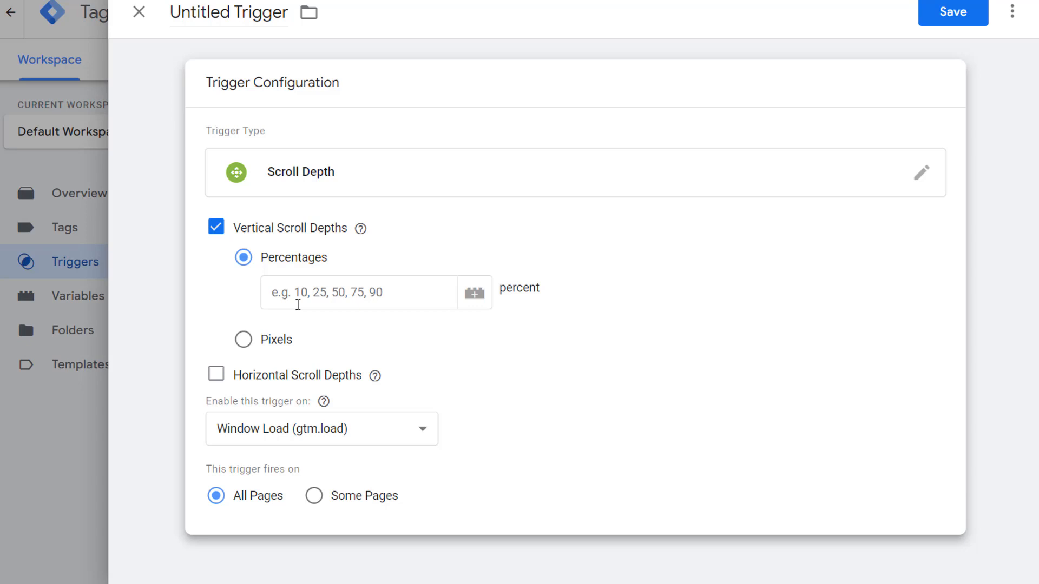
# Enter 25,50,75 as the vertical scroll percentage thresholds
pyautogui.click(358, 292)
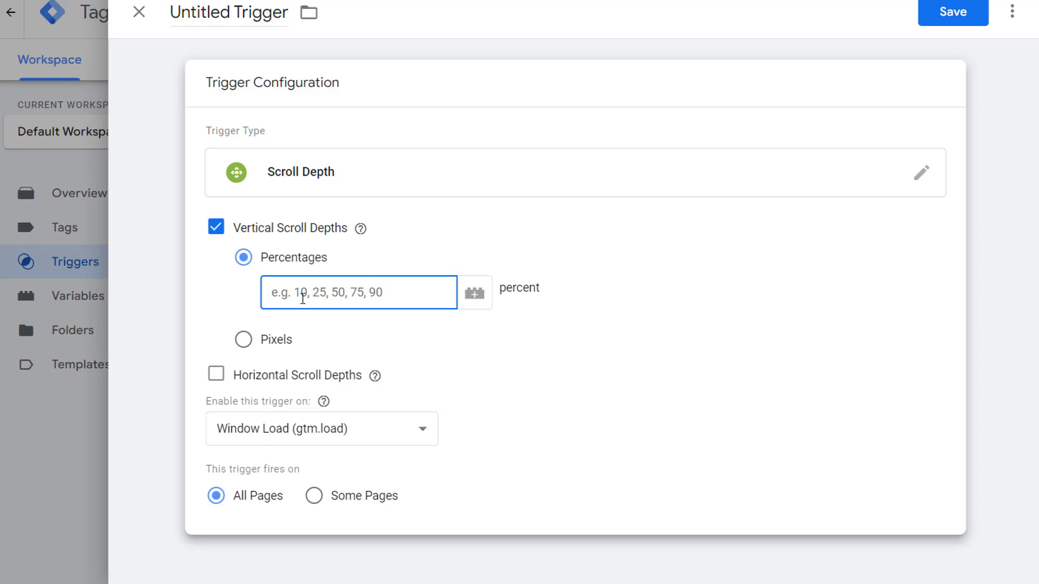
pyautogui.write('25,5')
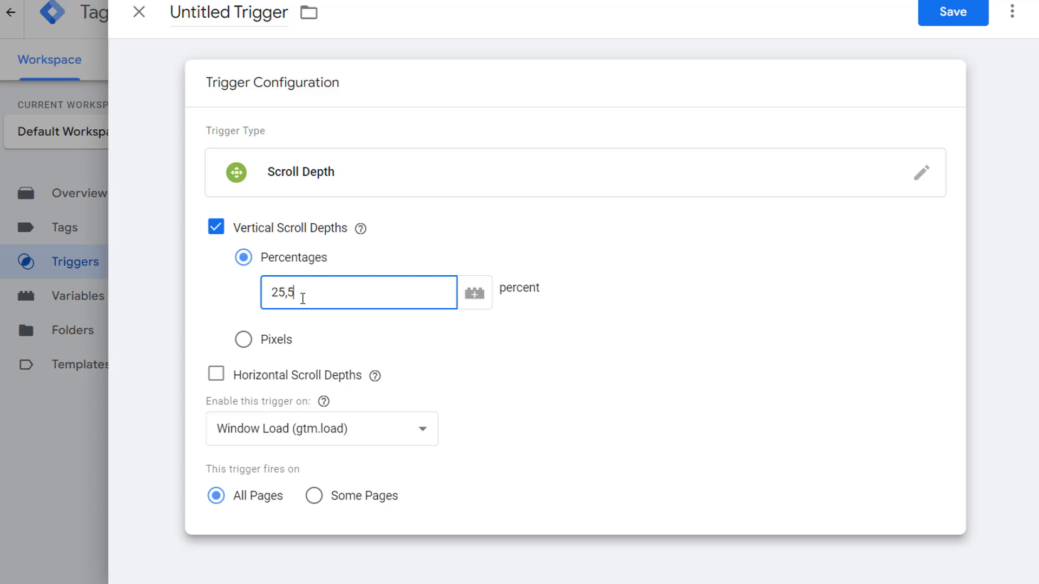
pyautogui.write('0,7')
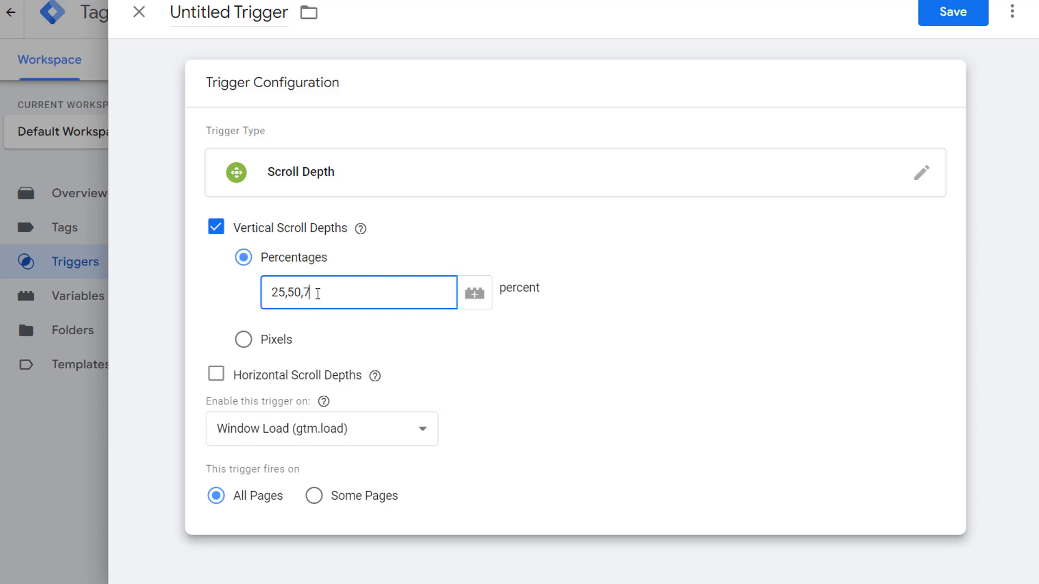
pyautogui.write('5')
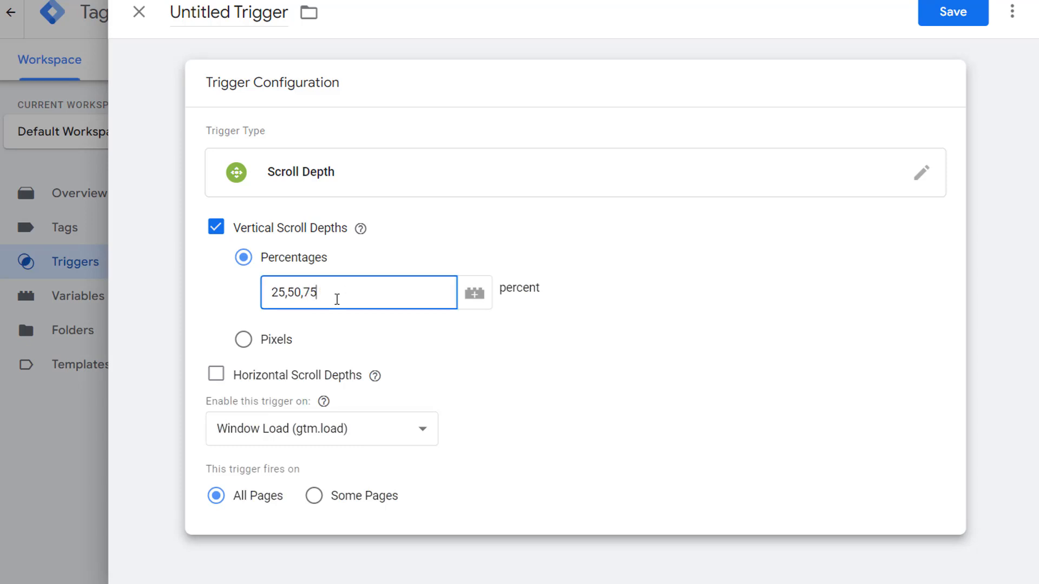
pyautogui.moveTo(325, 309)
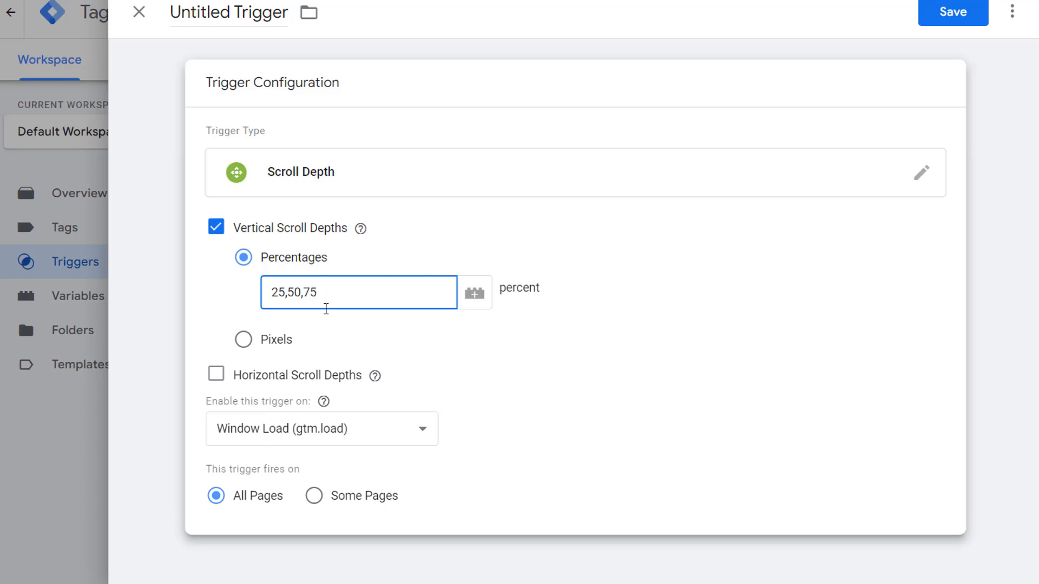
pyautogui.moveTo(466, 438)
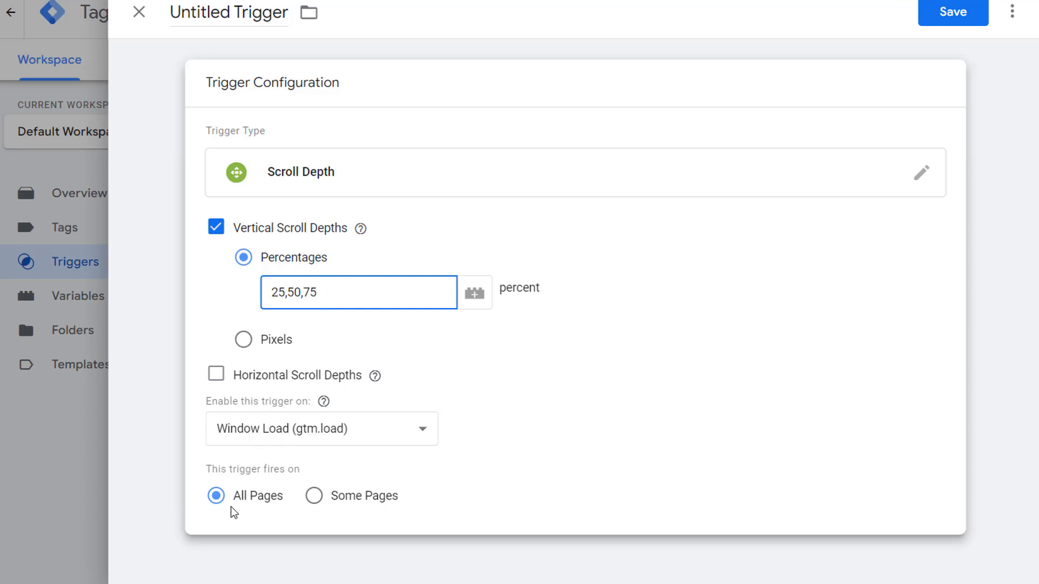
pyautogui.moveTo(254, 509)
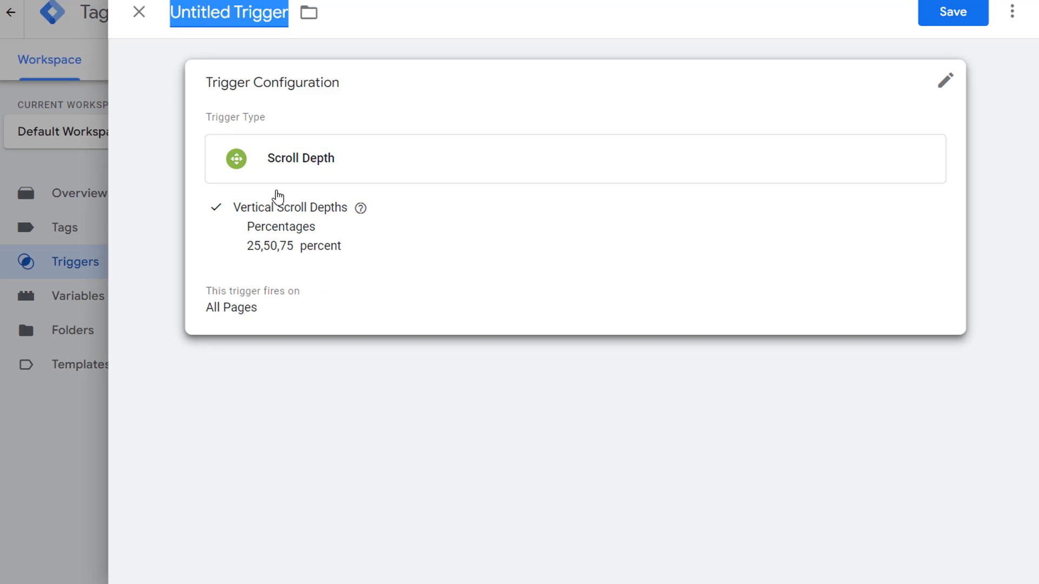
# Name the trigger 'Scroll Depth' and save it
pyautogui.write('Scroll Depth')
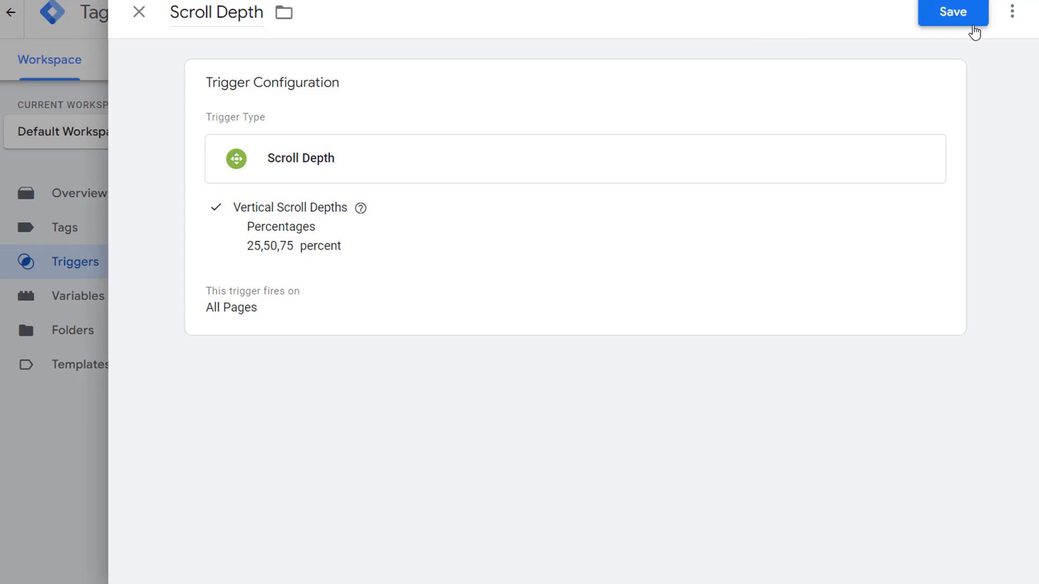
pyautogui.click(953, 11)
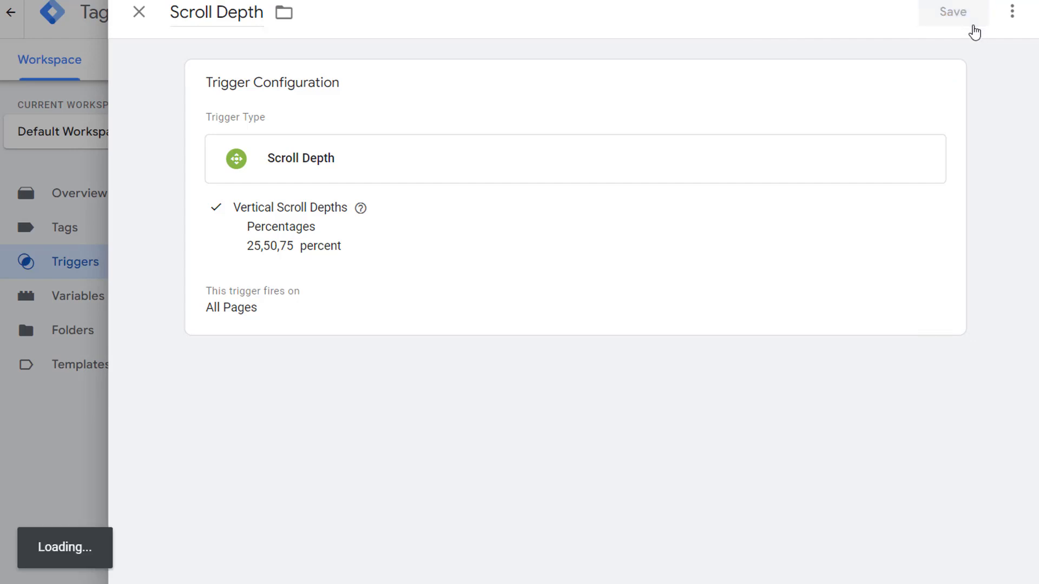
pyautogui.click(952, 11)
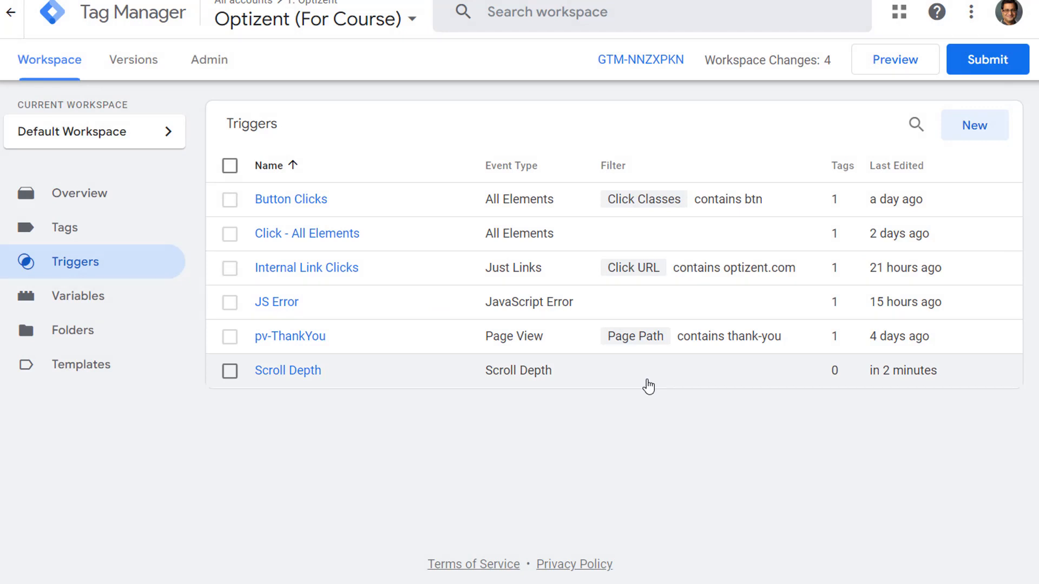
# Create a new Google Analytics: GA4 Event tag linked to GA4ConfigTag
pyautogui.click(64, 228)
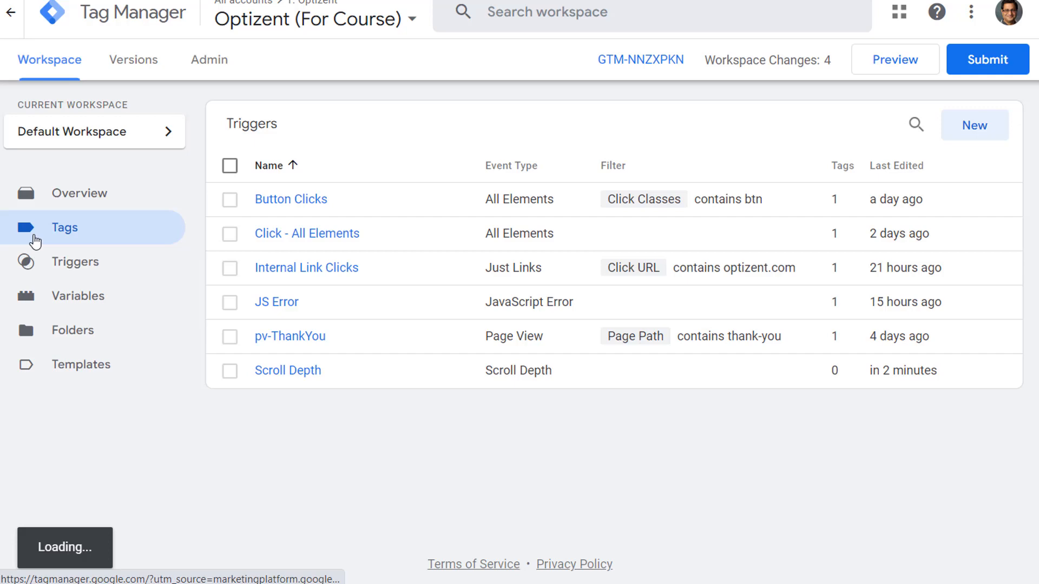
pyautogui.click(64, 227)
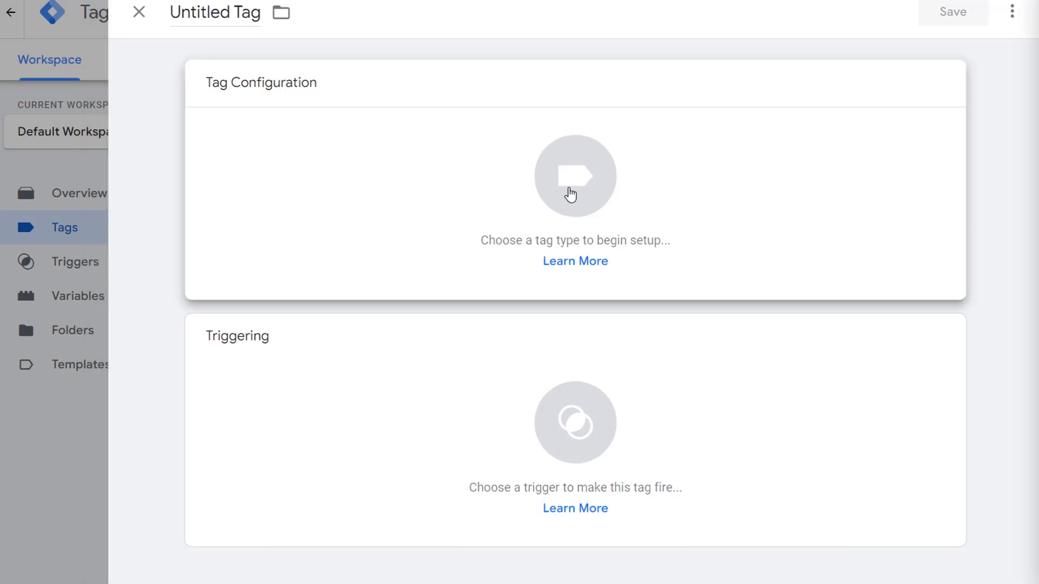
pyautogui.click(574, 175)
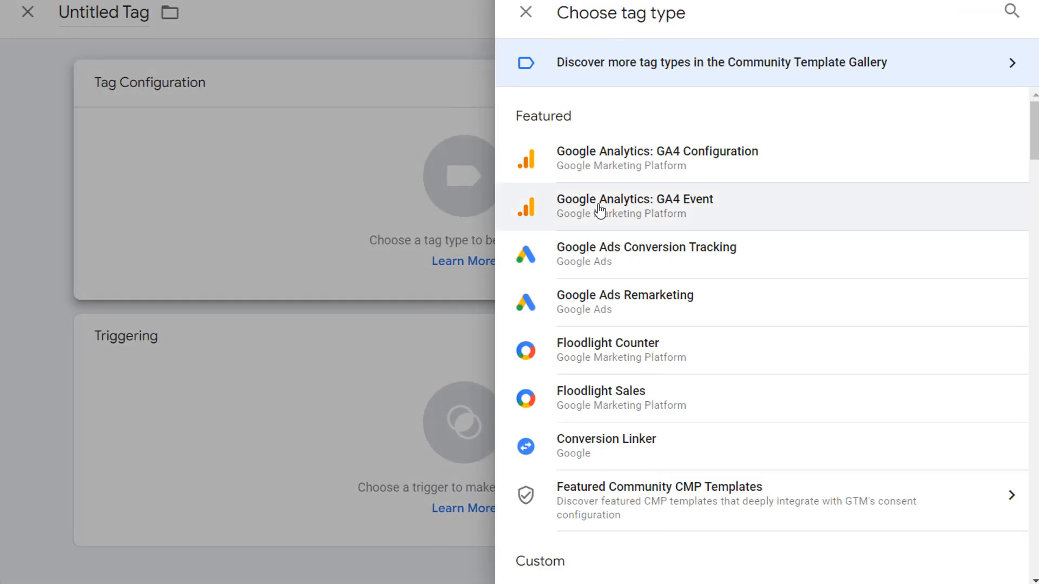
pyautogui.click(634, 206)
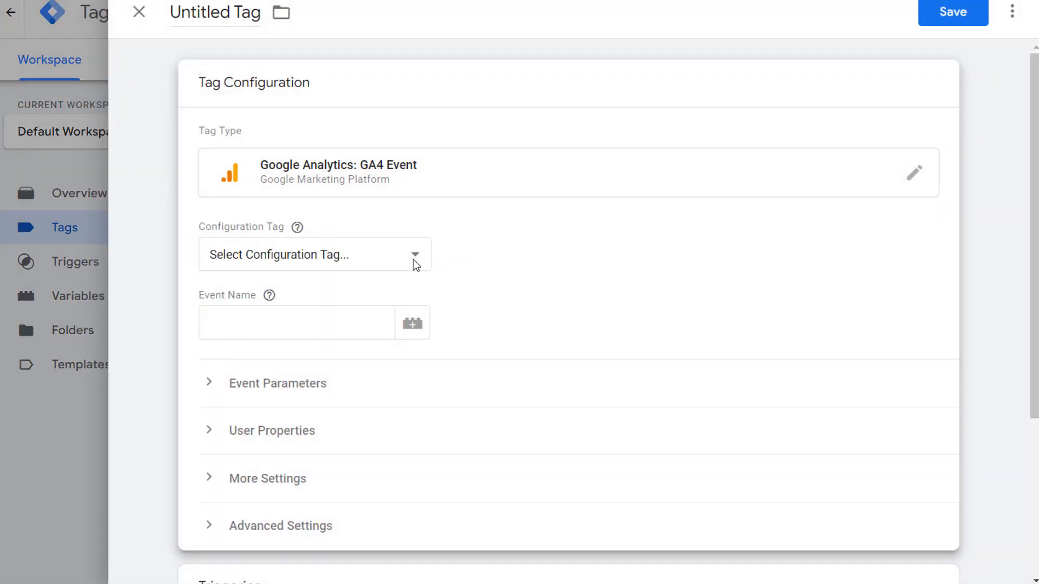
pyautogui.click(314, 254)
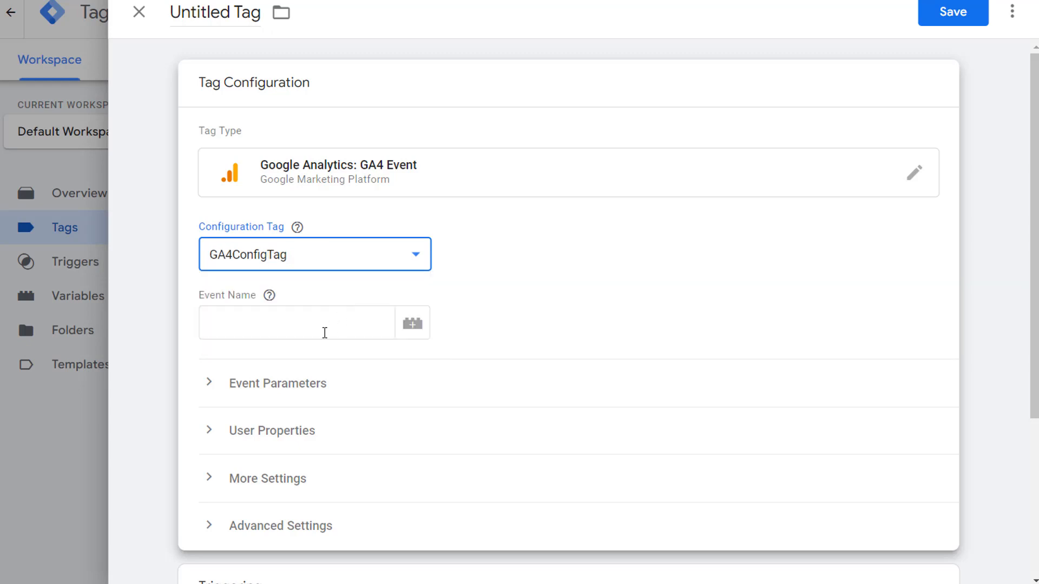
# Set the event name to 'scroll' after briefly typing 'scroll_25percent'
pyautogui.click(296, 323)
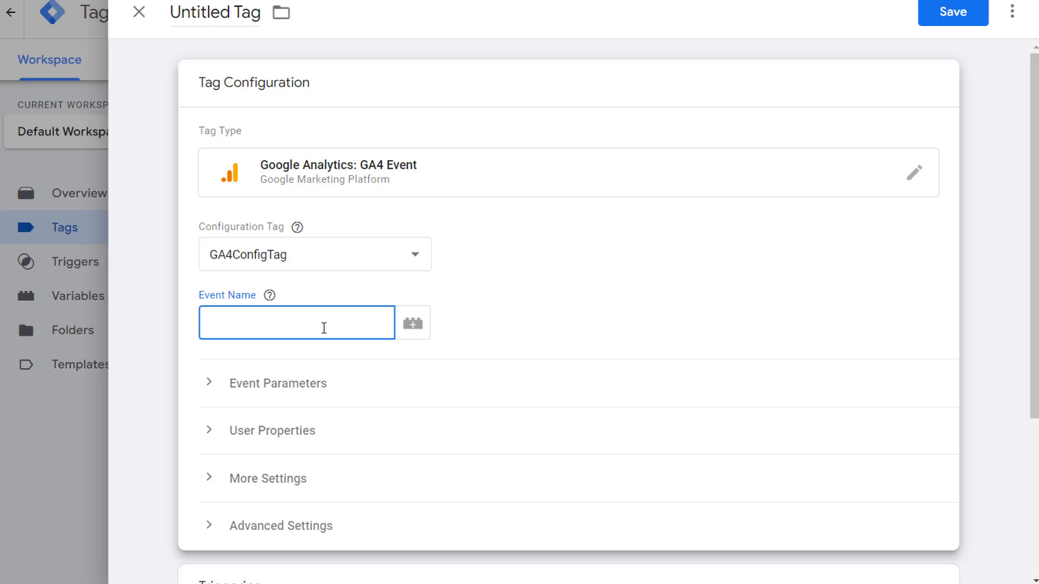
pyautogui.write('scroll')
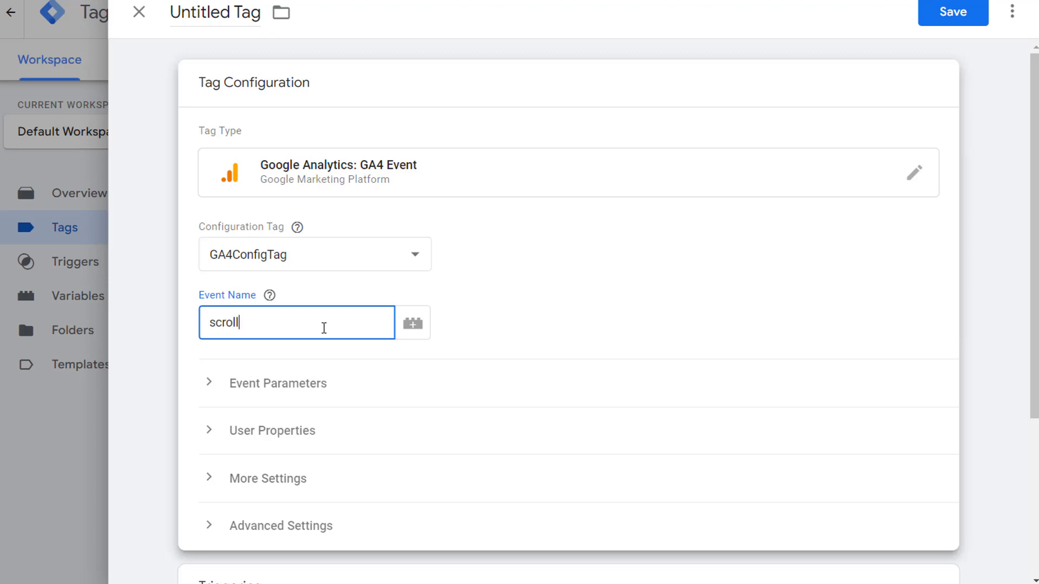
pyautogui.write('_25p')
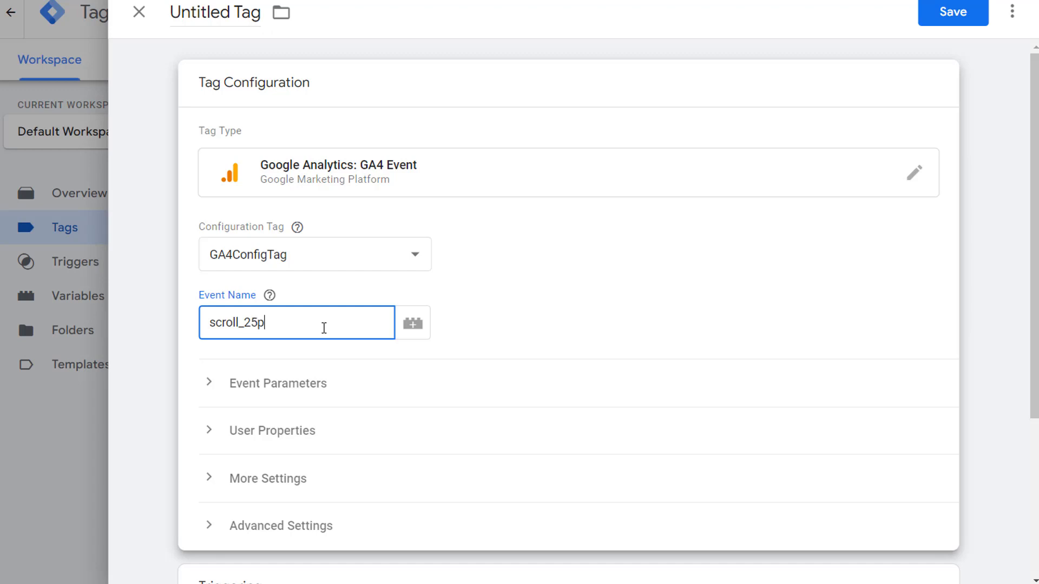
pyautogui.write('ercent')
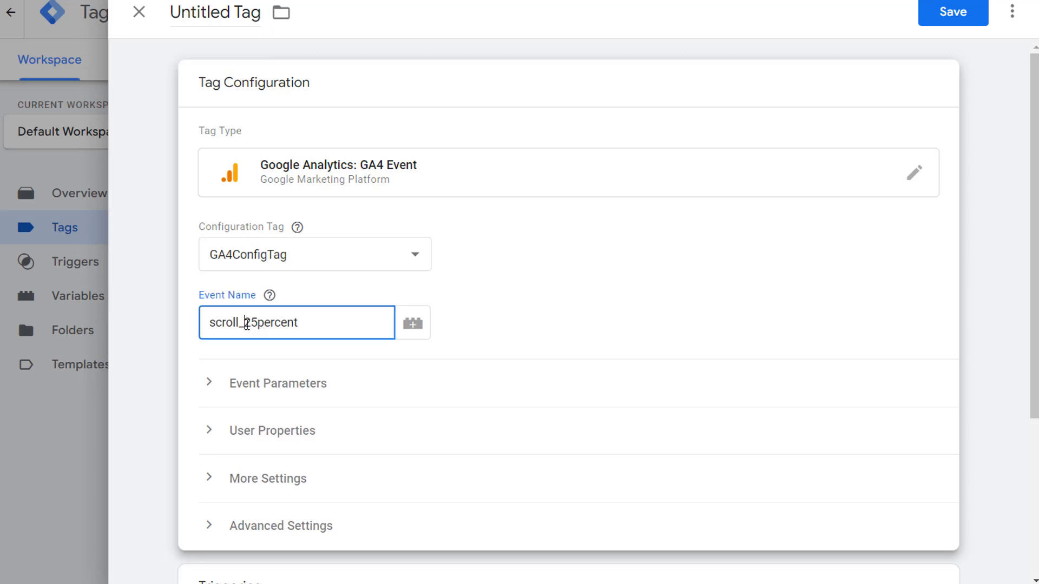
pyautogui.write('scroll')
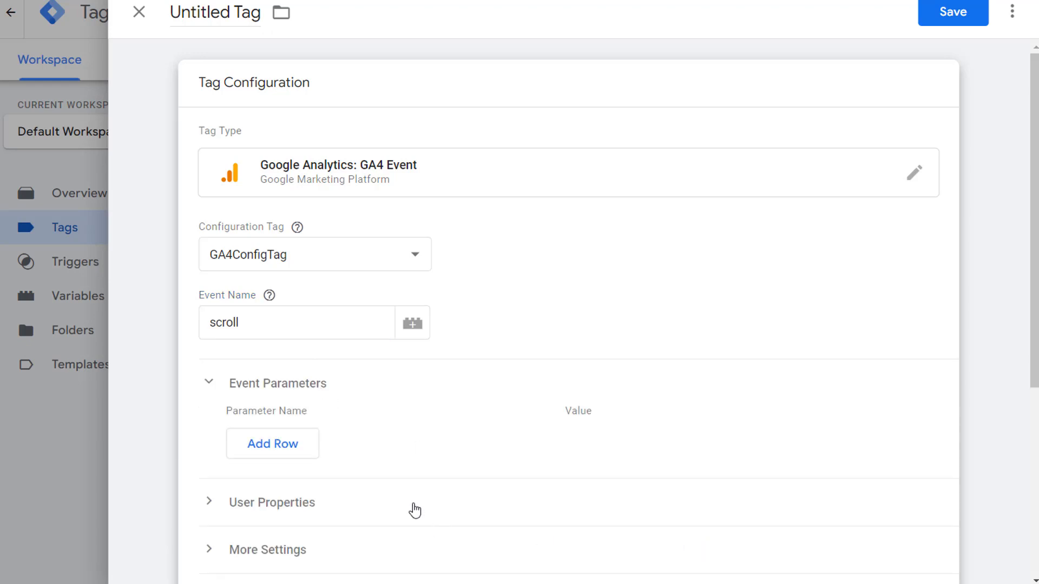
pyautogui.moveTo(272, 444)
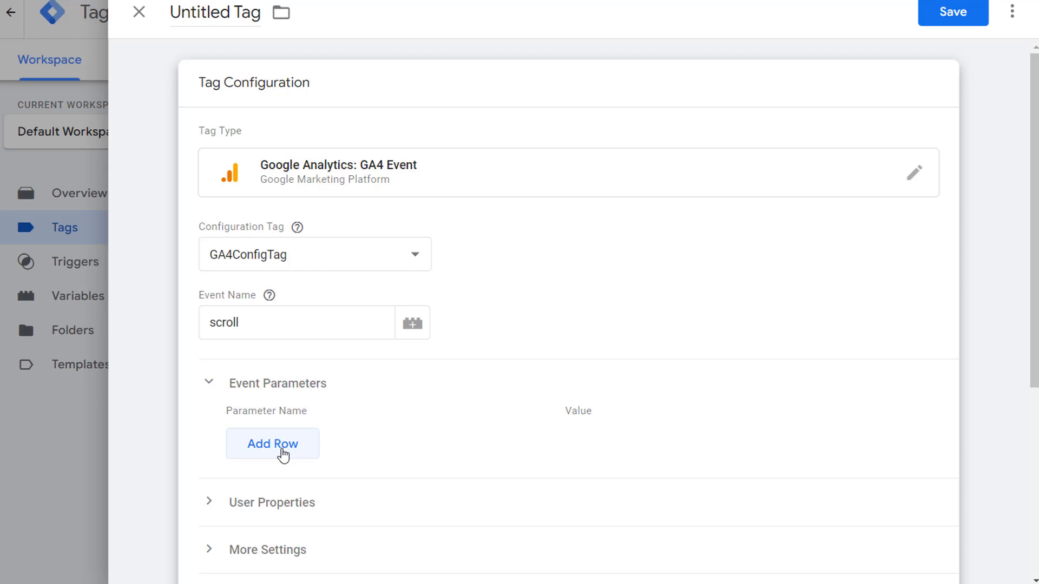
# Add an event parameter row named percent_scrolled with value {{Scroll Depth Threshold}}
pyautogui.click(272, 443)
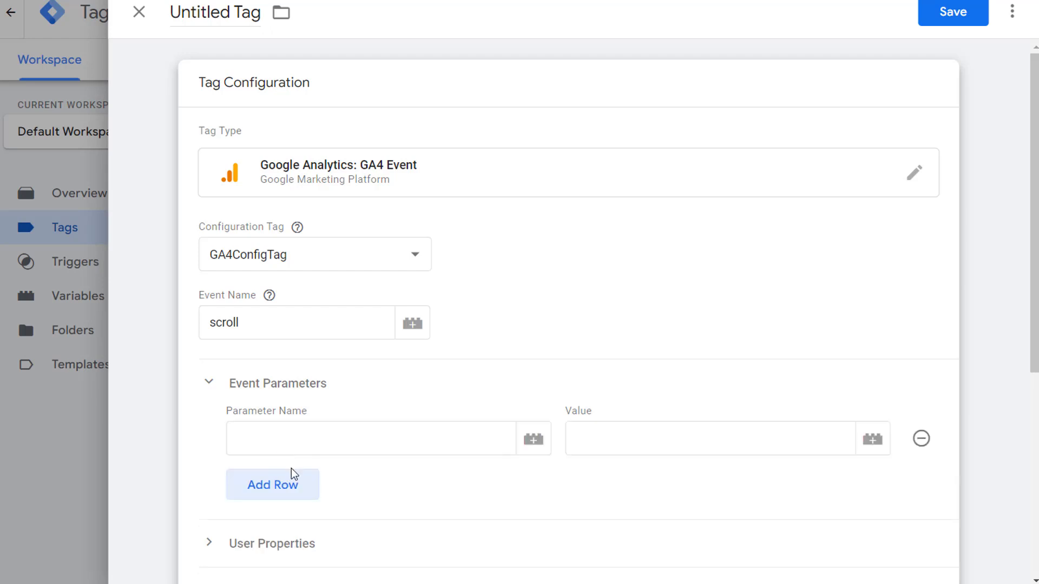
pyautogui.click(371, 438)
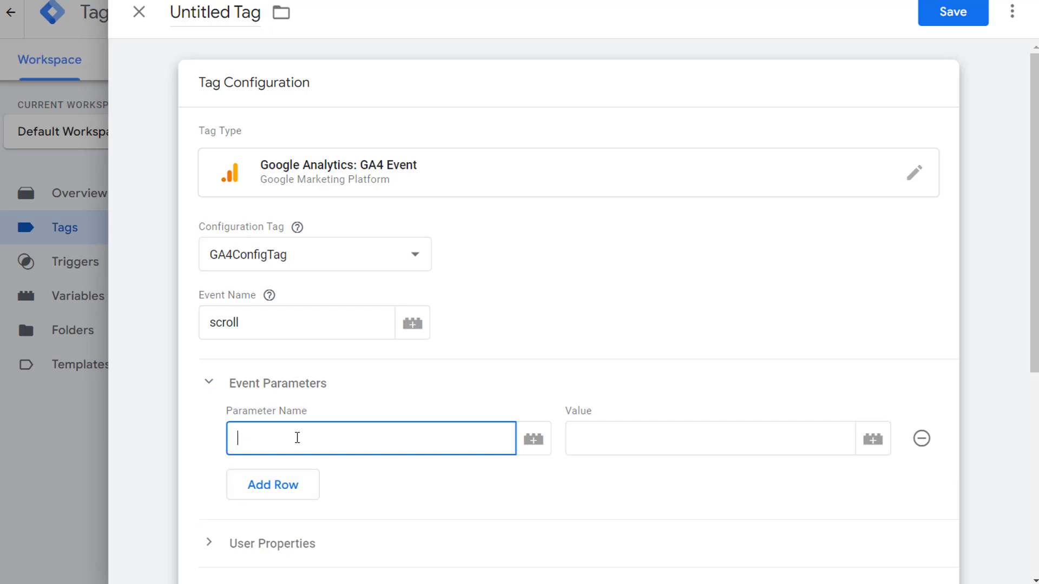
pyautogui.write('pe')
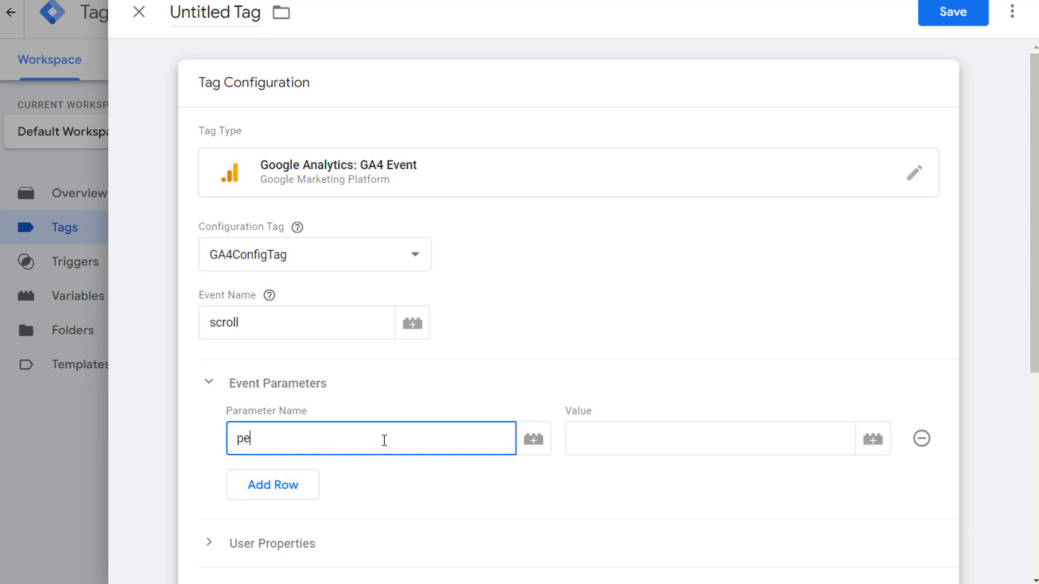
pyautogui.write('rcent_s')
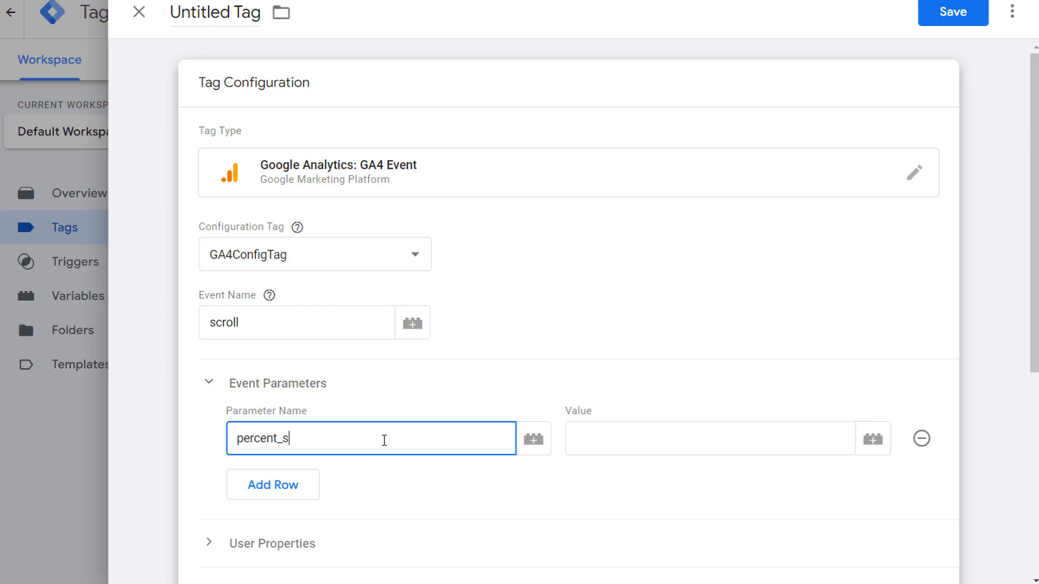
pyautogui.write('crolled')
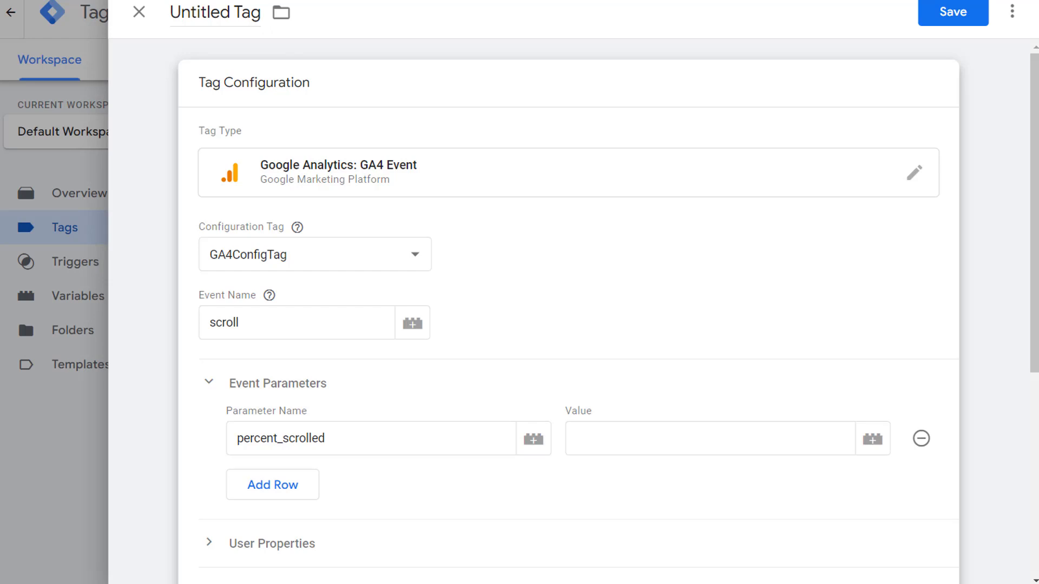
pyautogui.write('{{Scroll Depth Threshold}}')
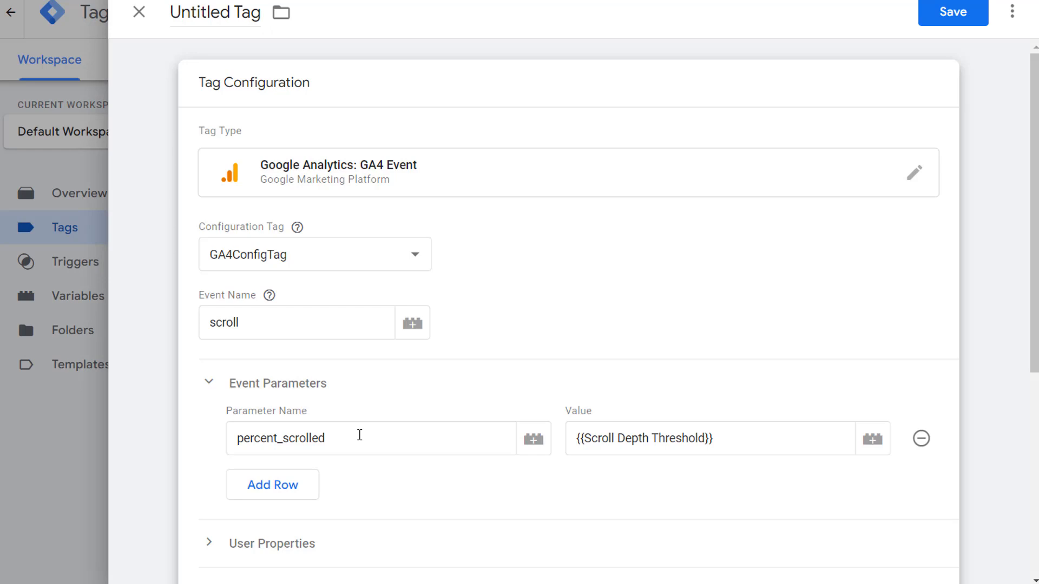
pyautogui.moveTo(271, 484)
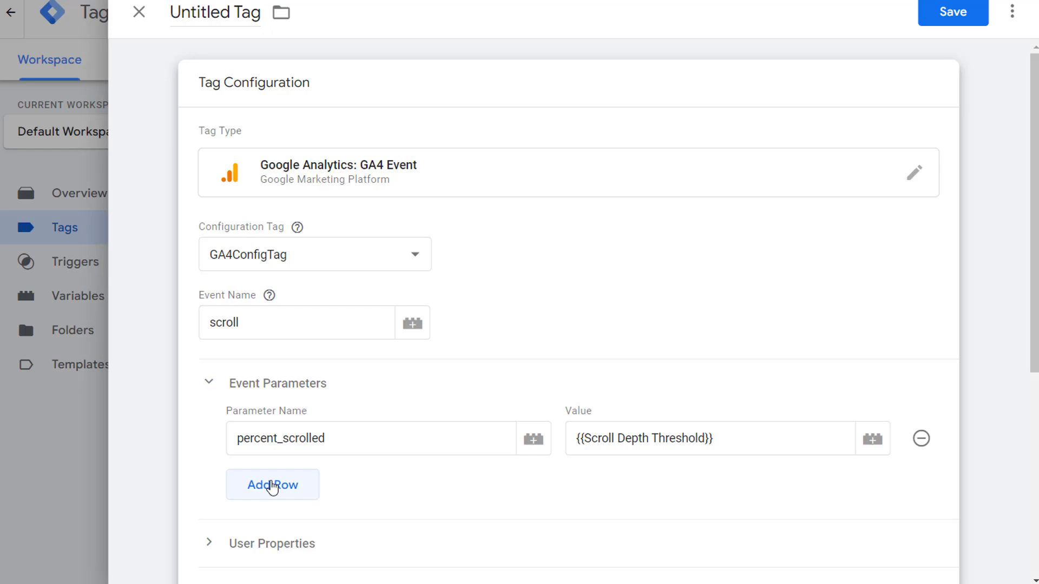
# Add a second parameter row, browse the scroll variables, then close the picker without choosing one
pyautogui.click(271, 484)
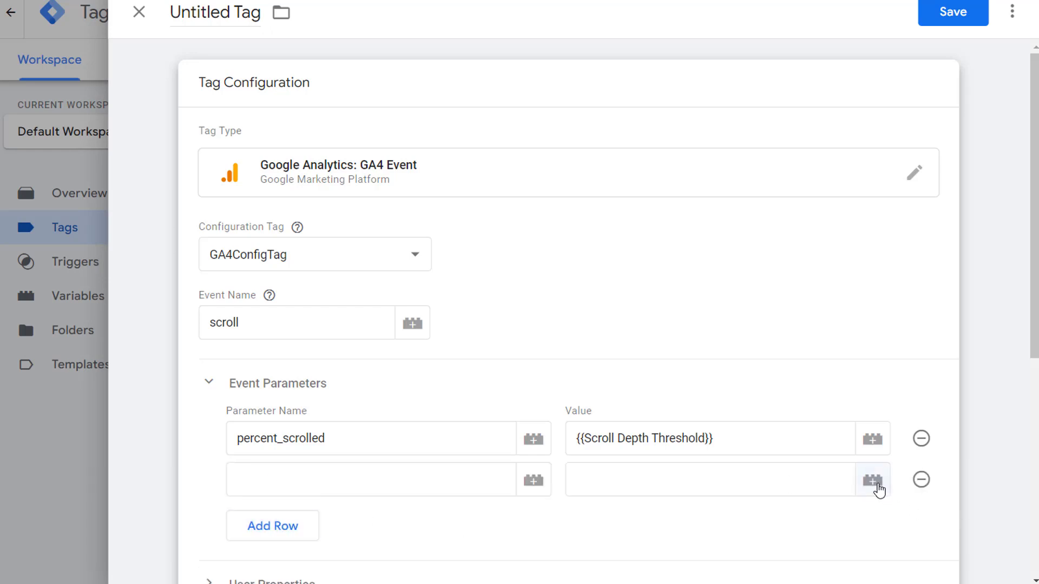
pyautogui.click(871, 479)
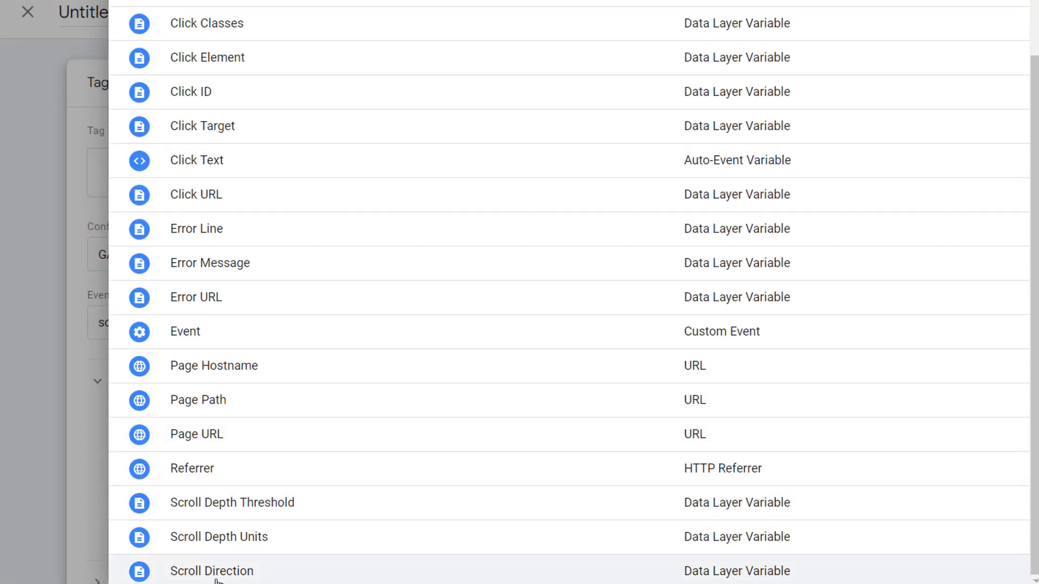
pyautogui.scroll(3)
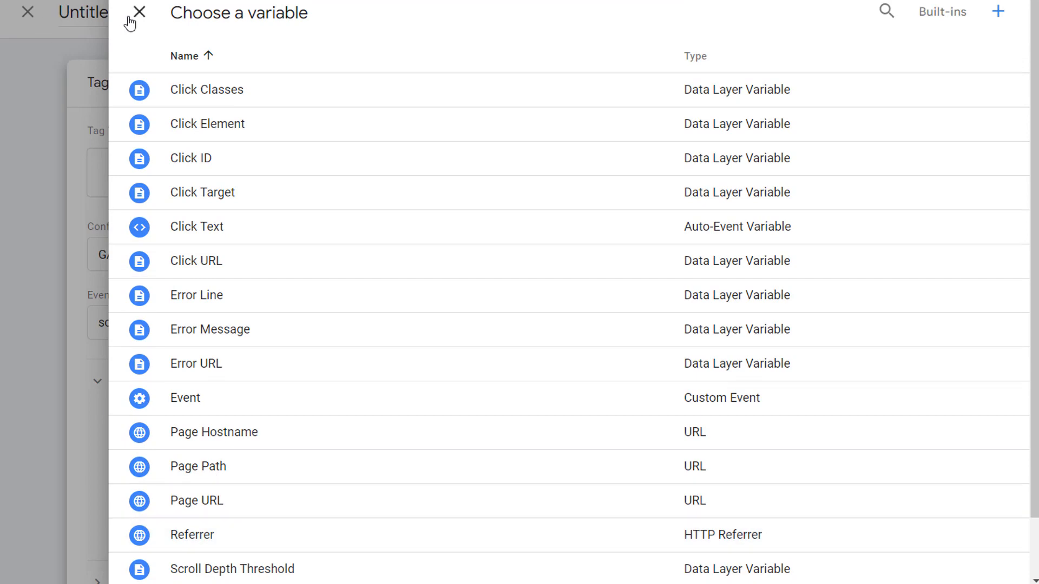
pyautogui.click(138, 12)
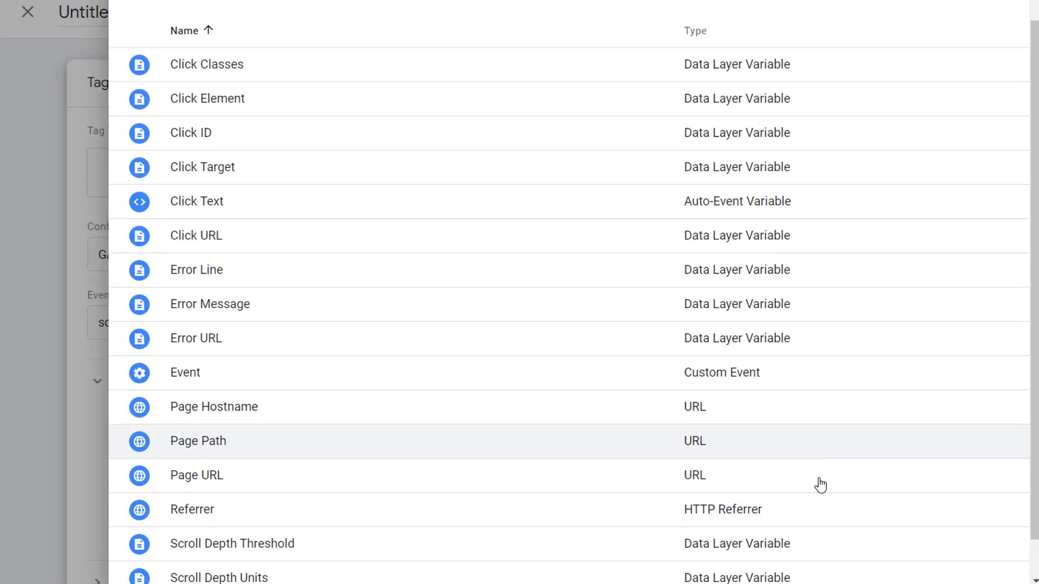
pyautogui.scroll(-3)
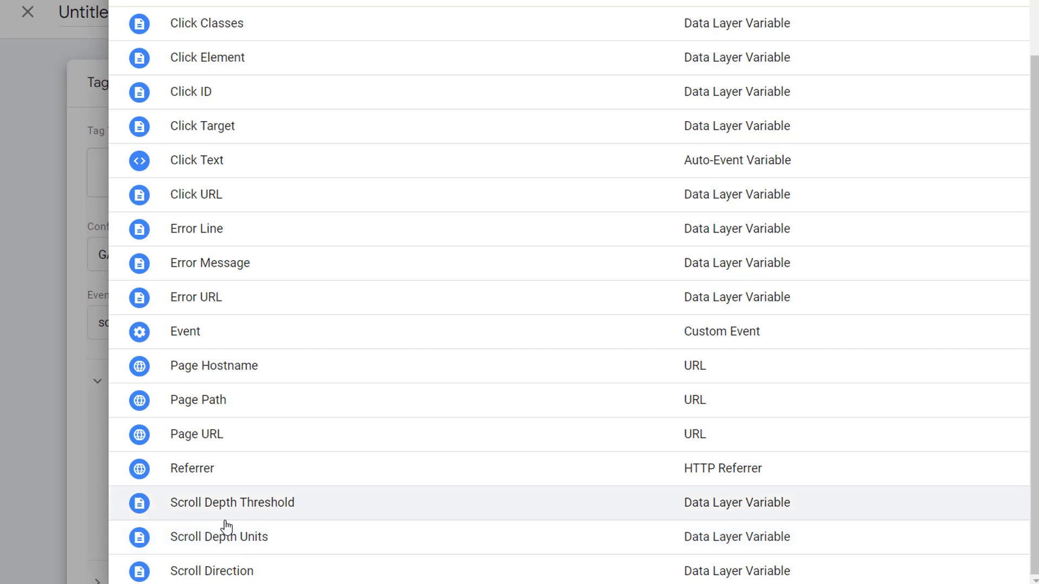
pyautogui.scroll(3)
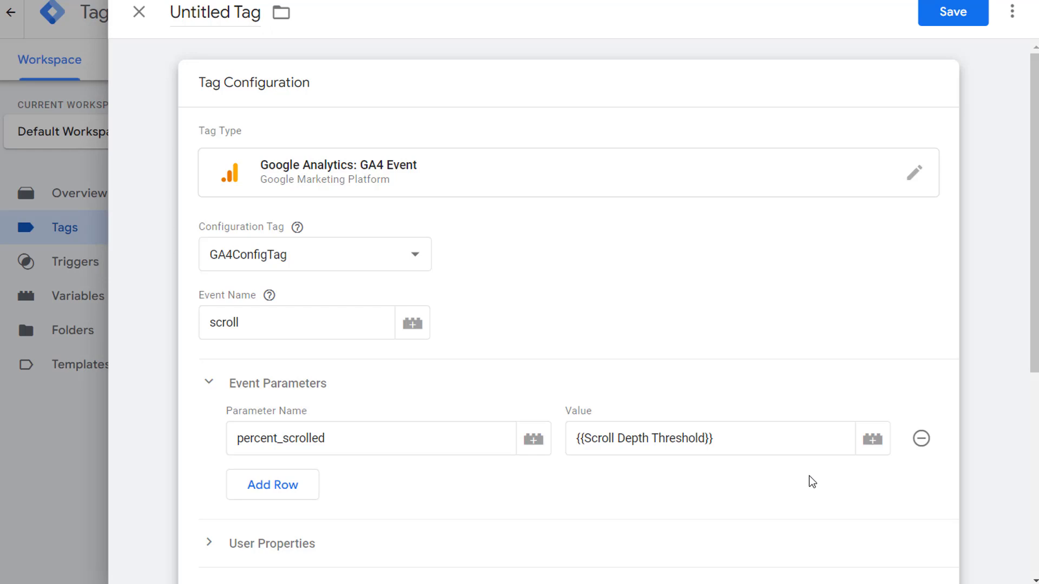
# Attach the Scroll Depth trigger as the GA4 Event tag's firing trigger
pyautogui.scroll(-3)
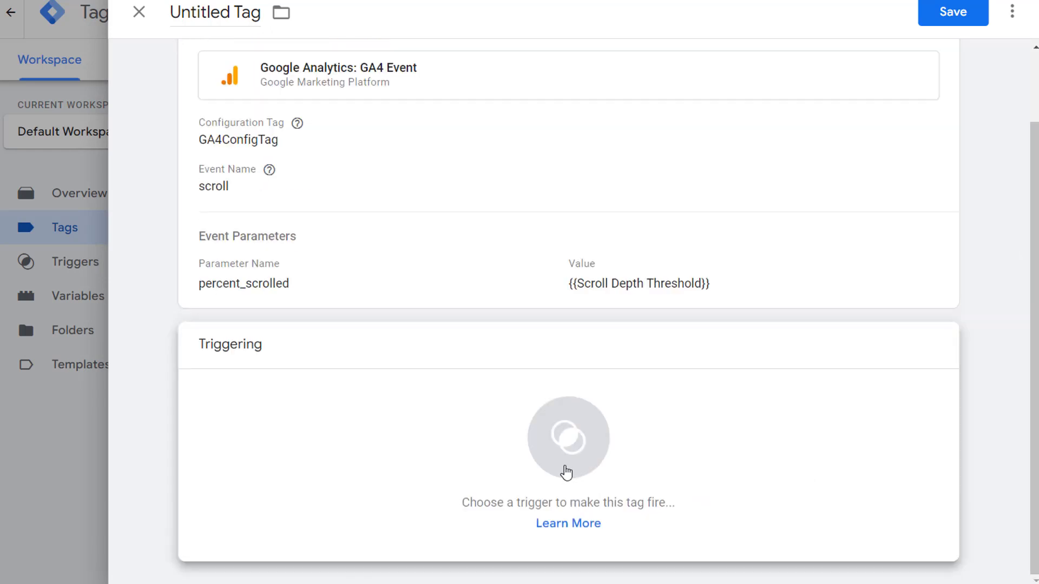
pyautogui.click(566, 437)
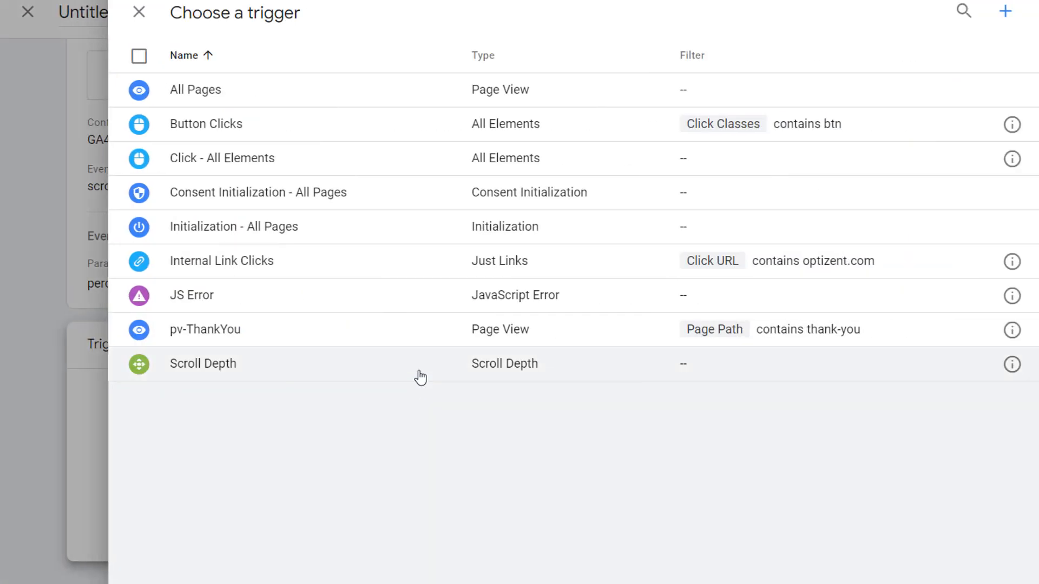
pyautogui.moveTo(223, 376)
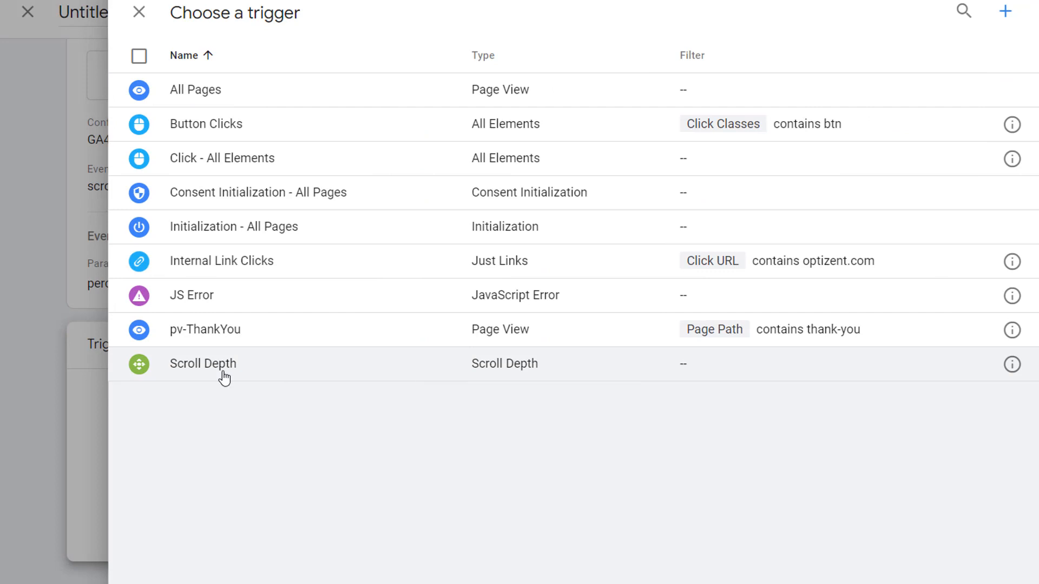
pyautogui.click(203, 363)
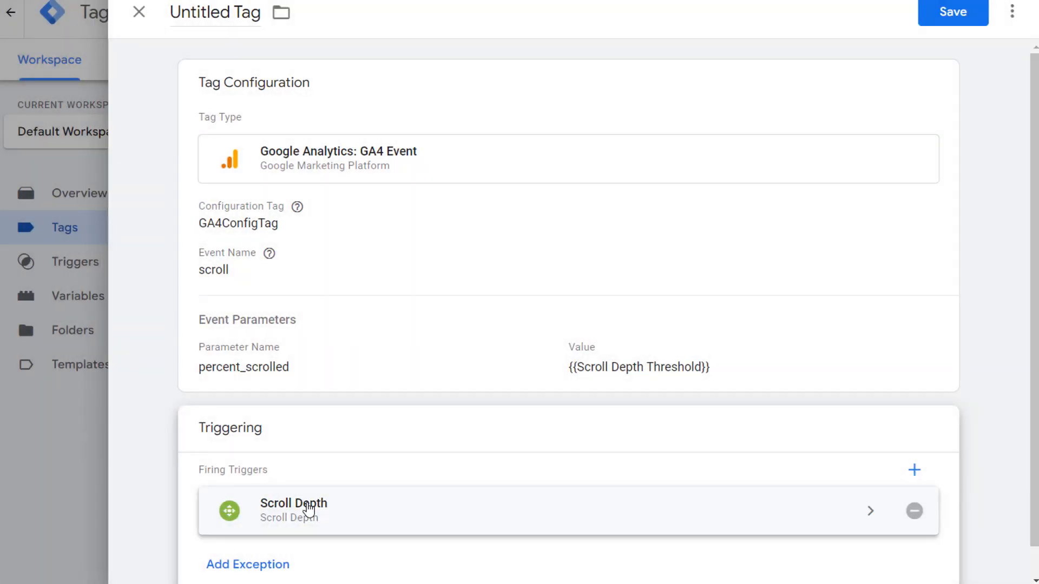
pyautogui.moveTo(175, 25)
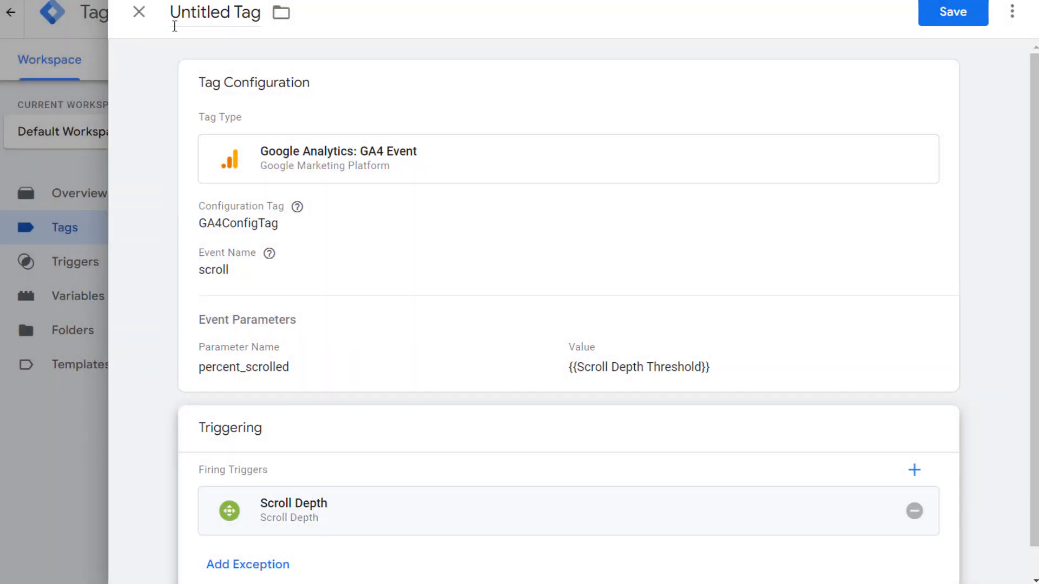
# Replace the Untitled Tag placeholder name with 'Scroll Depth Event'
pyautogui.doubleClick(215, 13)
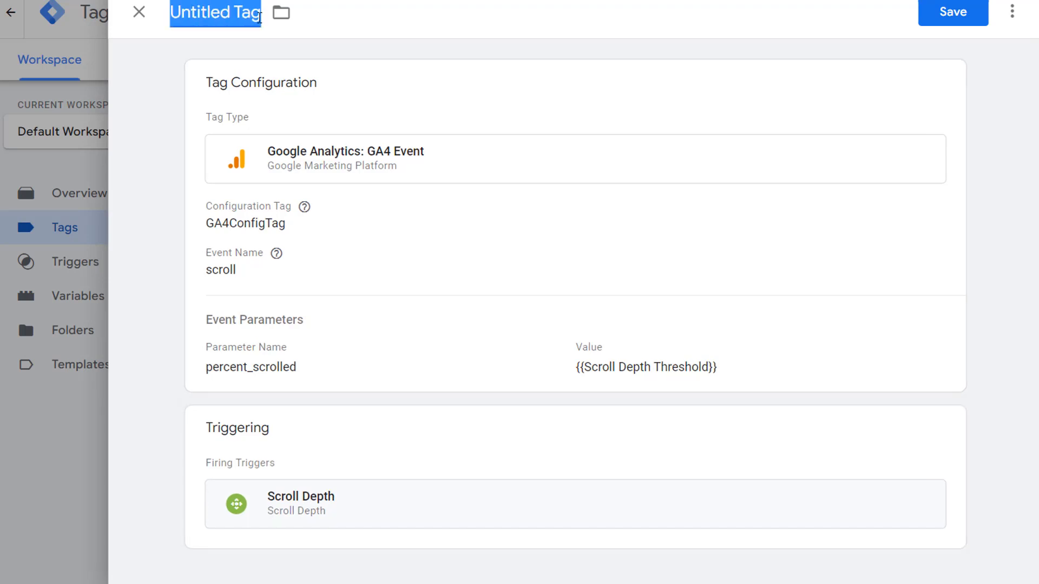
pyautogui.write('Scro')
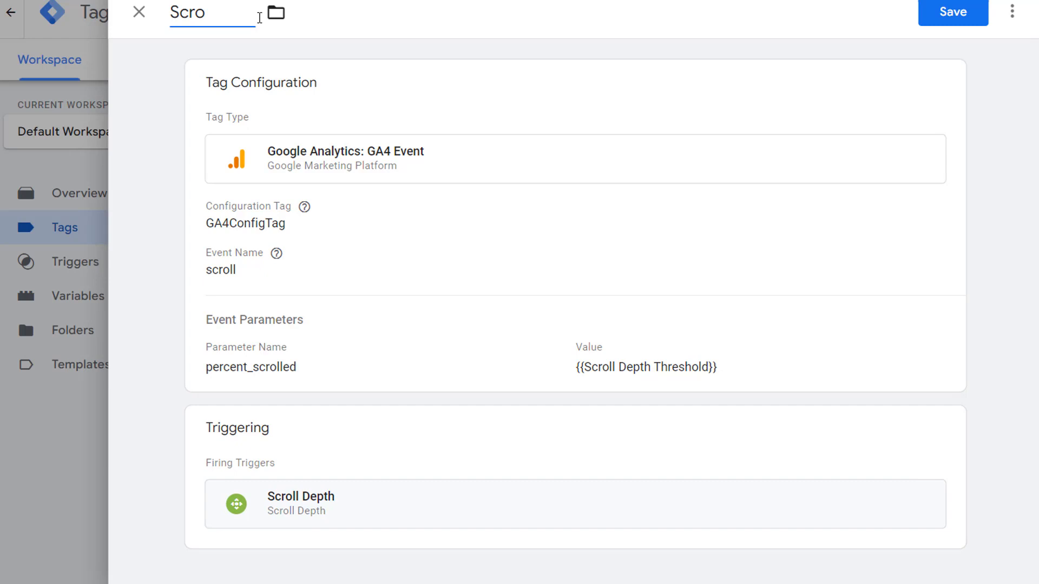
pyautogui.write('ll Depth')
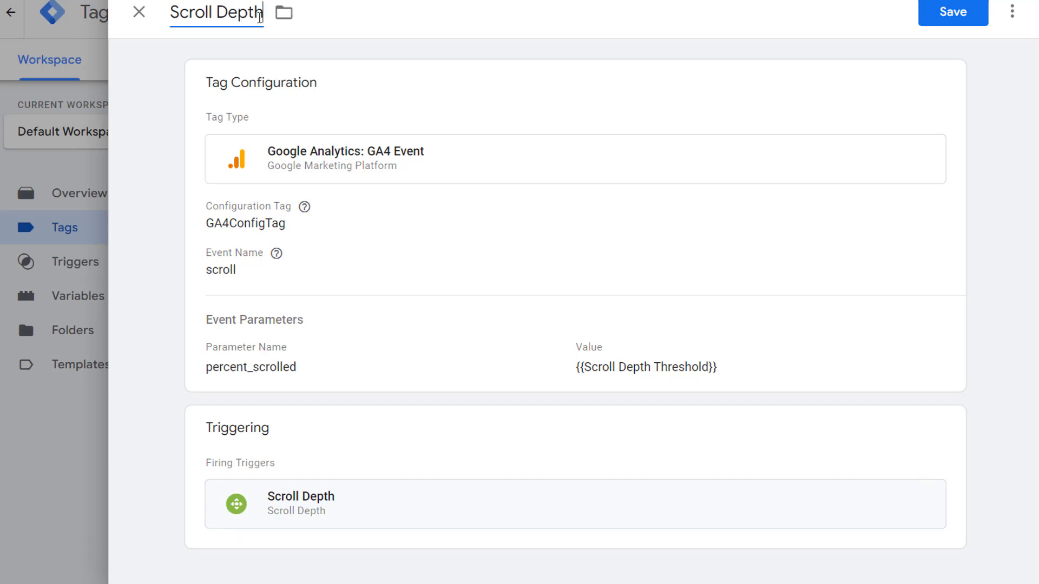
pyautogui.write('Event')
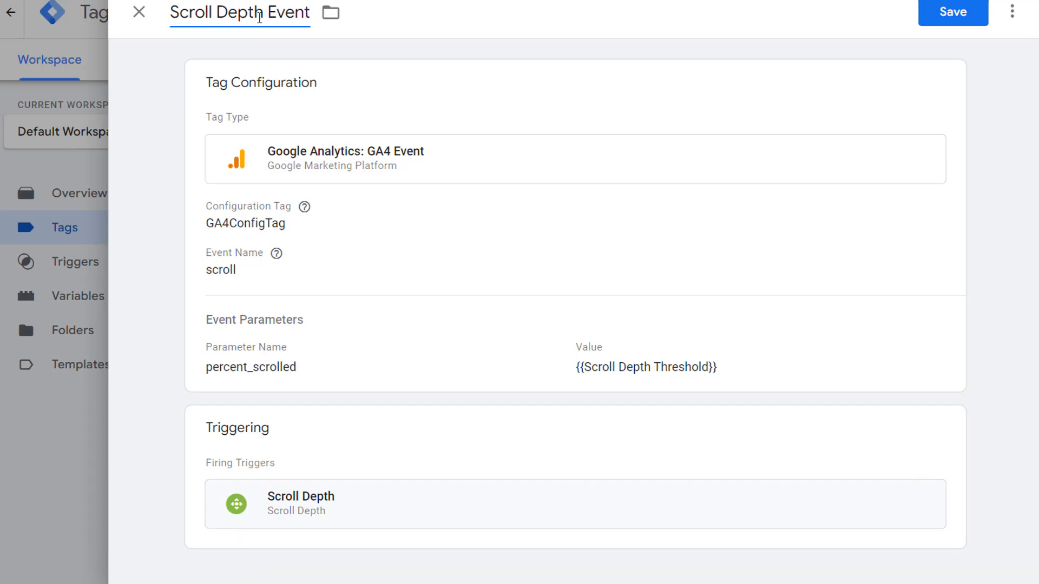
pyautogui.moveTo(938, 23)
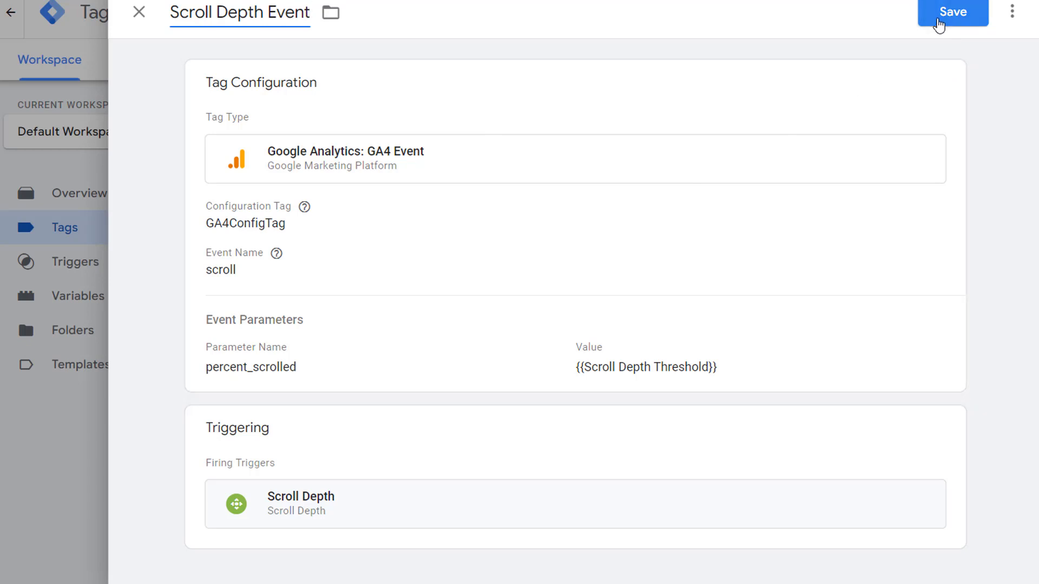
# Save the Scroll Depth Event tag and launch Preview mode
pyautogui.click(951, 12)
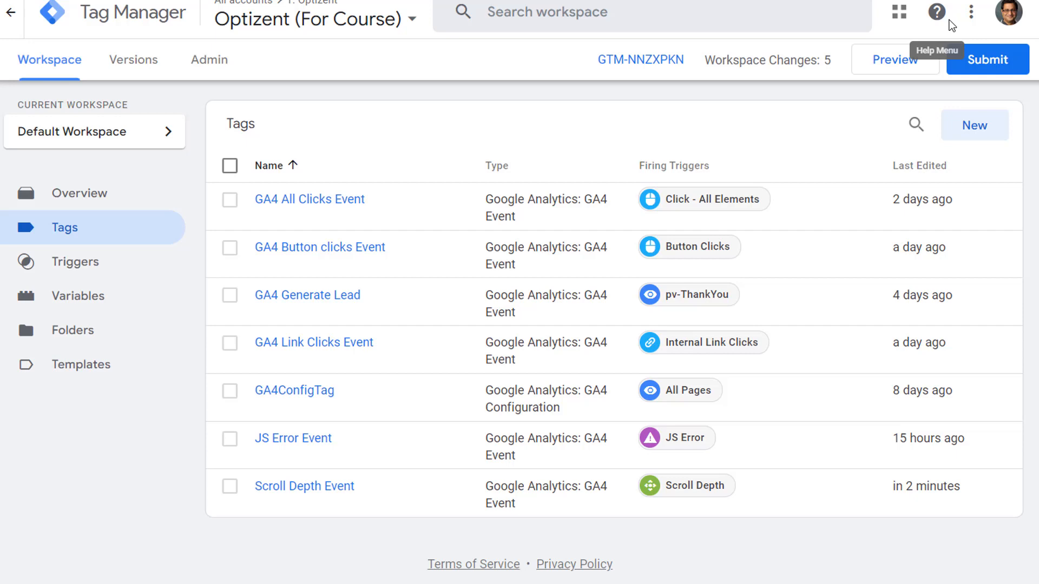
pyautogui.click(894, 59)
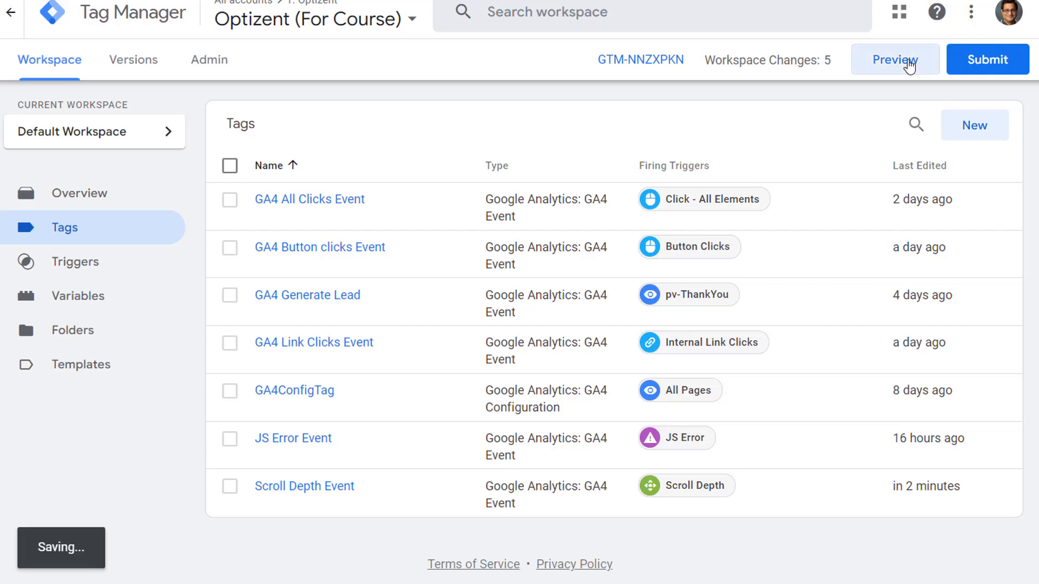
pyautogui.click(894, 59)
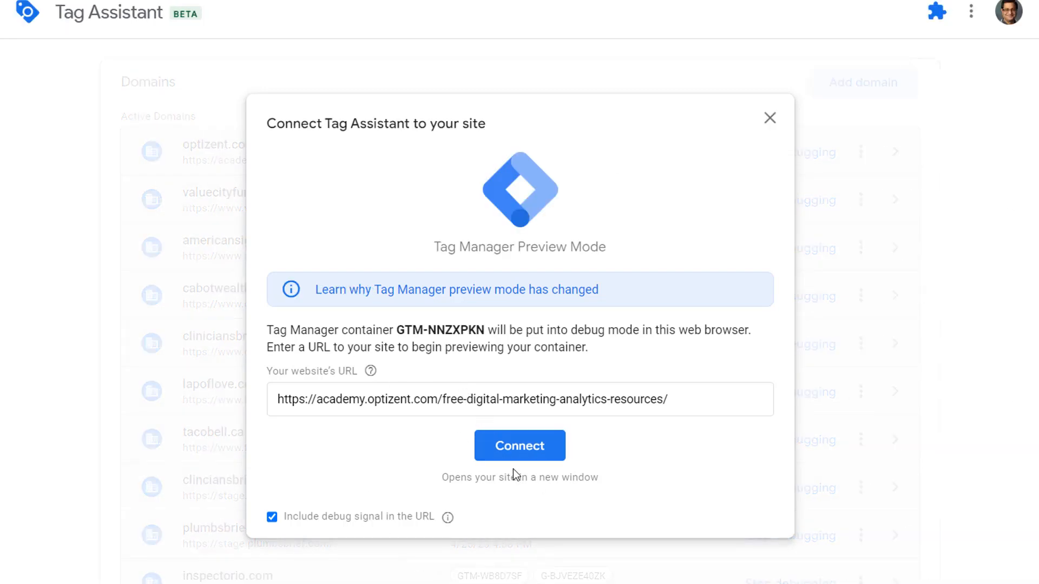
# Connect Tag Assistant to the Optizent resources page and scroll down to fire Scroll Depth Event
pyautogui.click(520, 445)
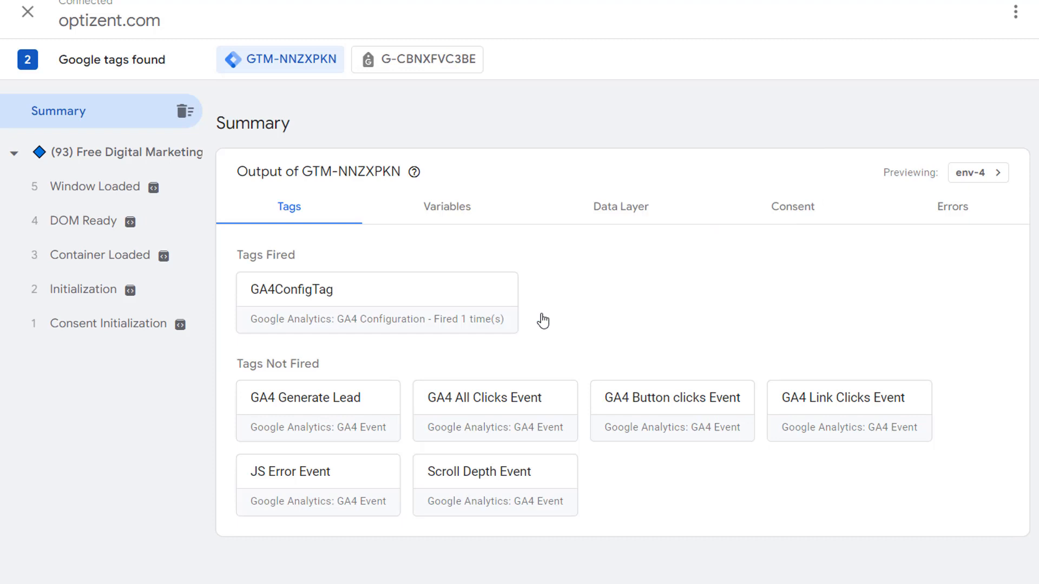
pyautogui.moveTo(101, 177)
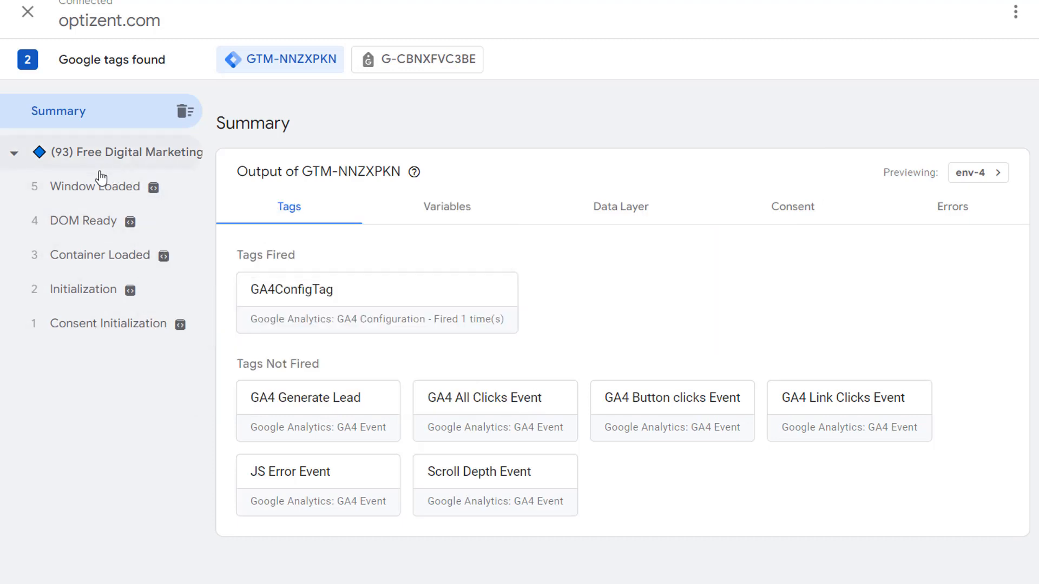
pyautogui.moveTo(617, 43)
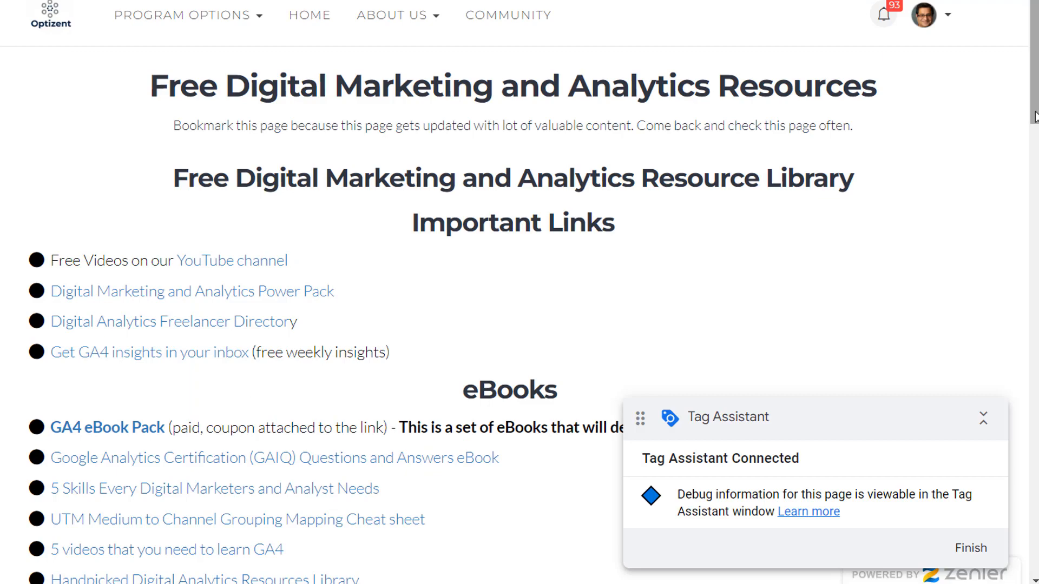
pyautogui.scroll(-3)
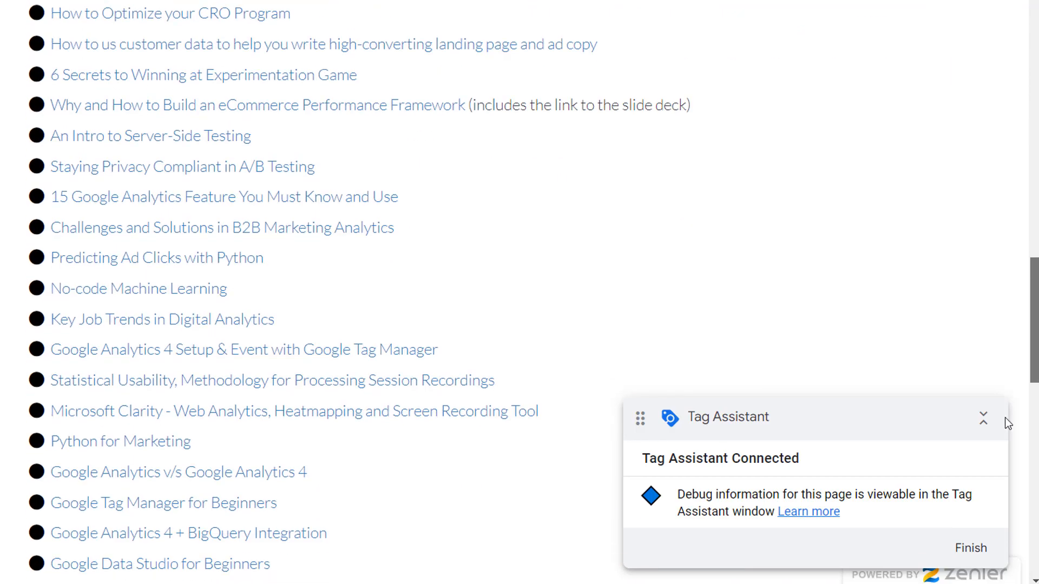
pyautogui.scroll(-3)
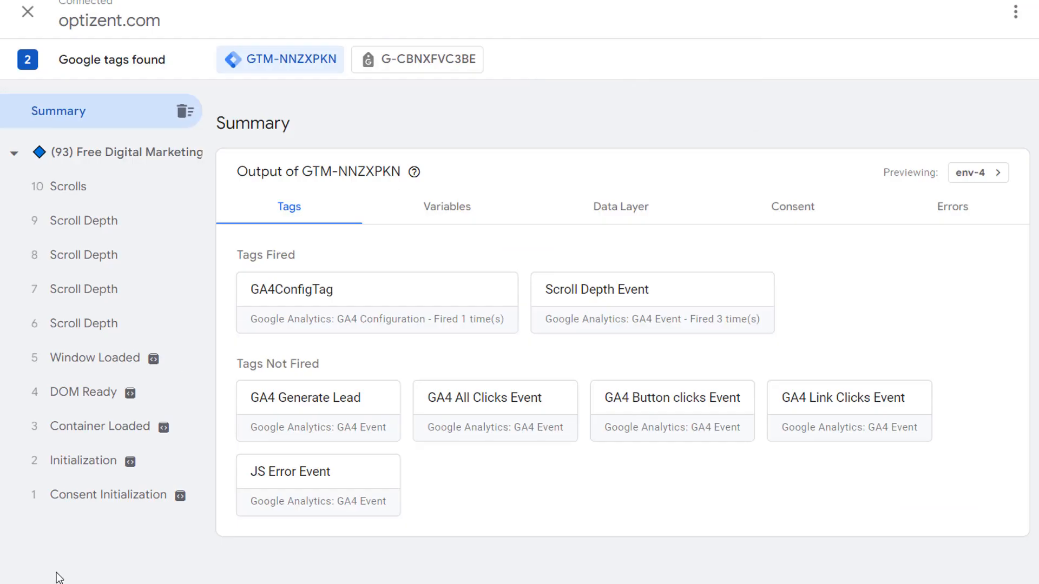
pyautogui.moveTo(84, 221)
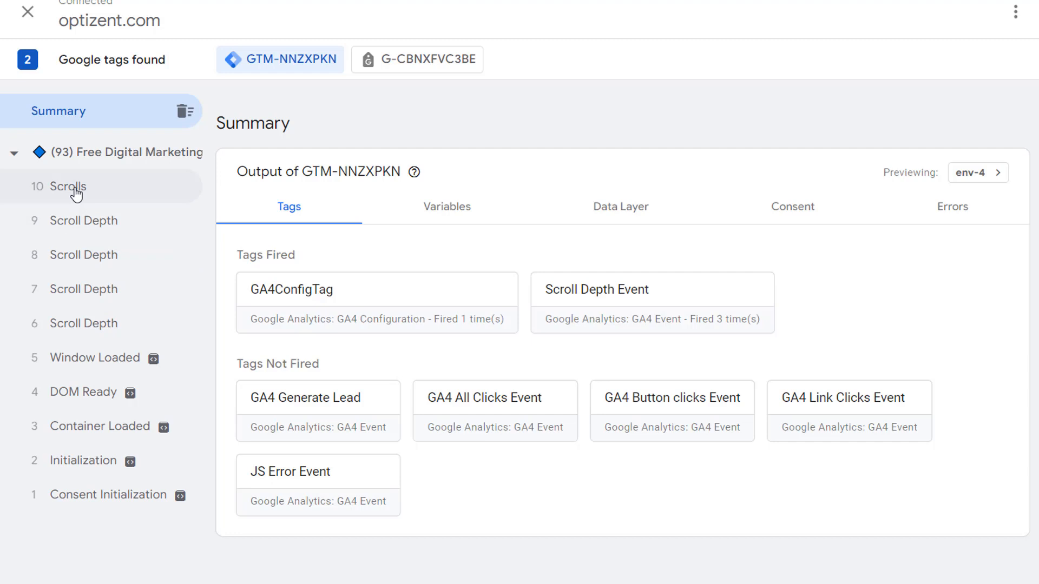
pyautogui.moveTo(67, 186)
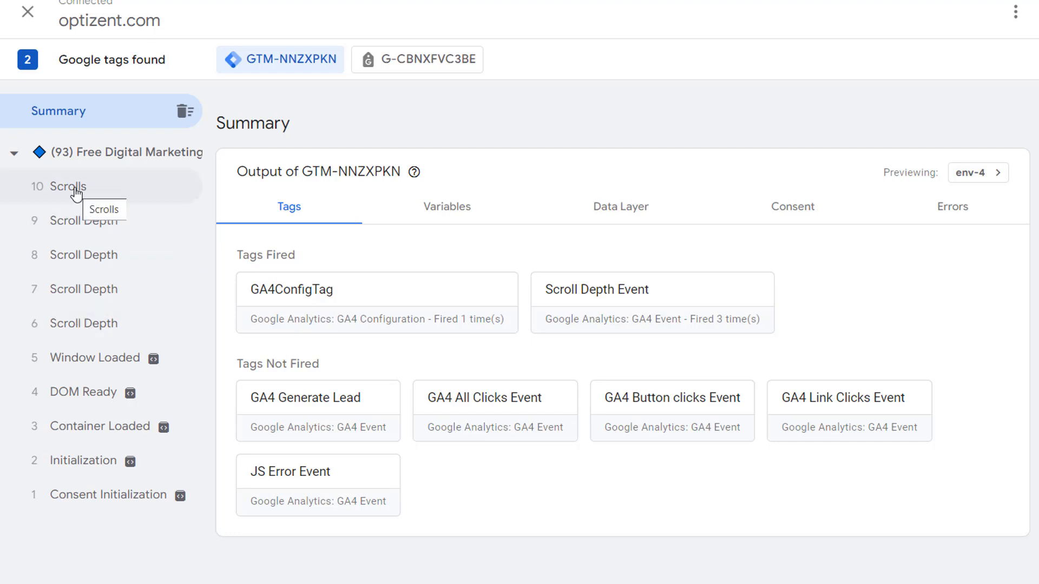
pyautogui.moveTo(92, 295)
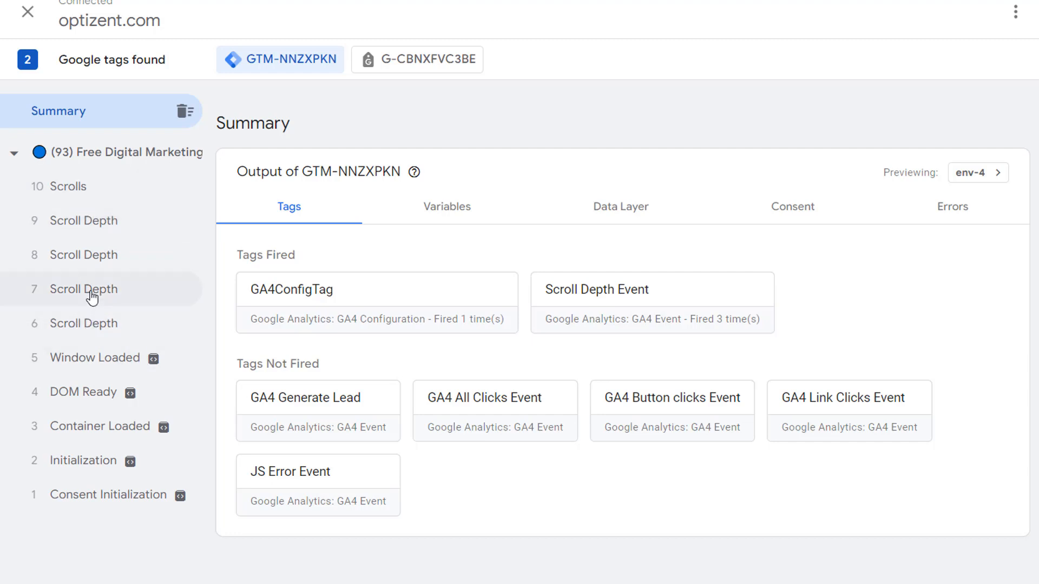
# Inspect the fired Scroll Depth Event tag details, confirming percent_scrolled 25, 50 and 75
pyautogui.click(83, 324)
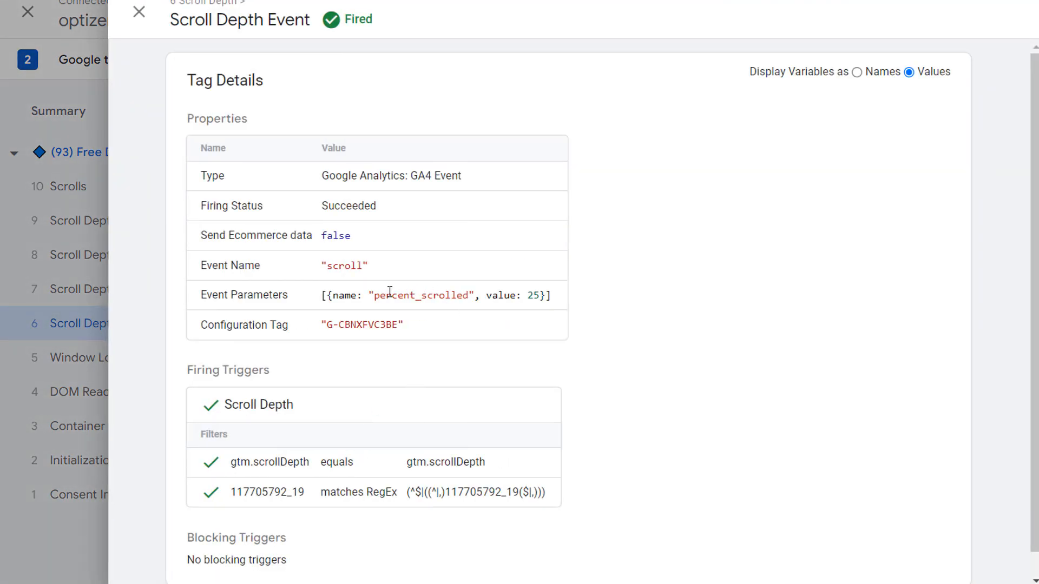
pyautogui.moveTo(530, 296)
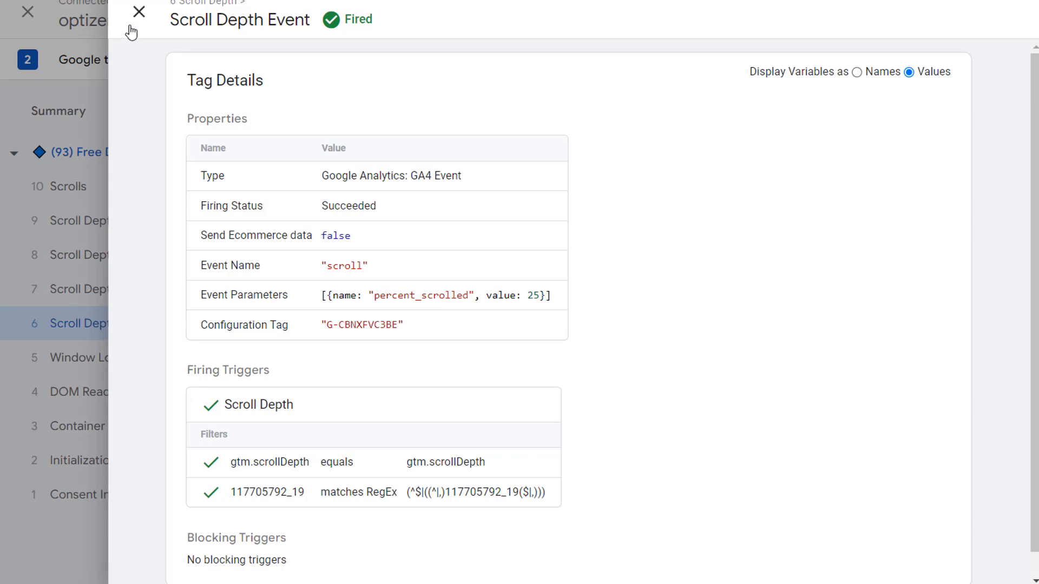
pyautogui.click(139, 12)
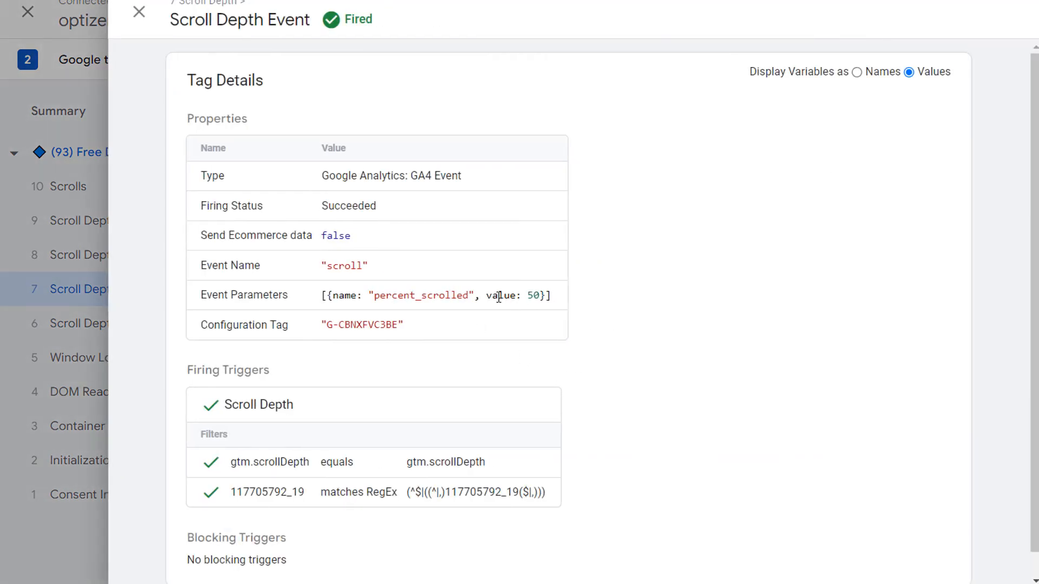
pyautogui.click(138, 12)
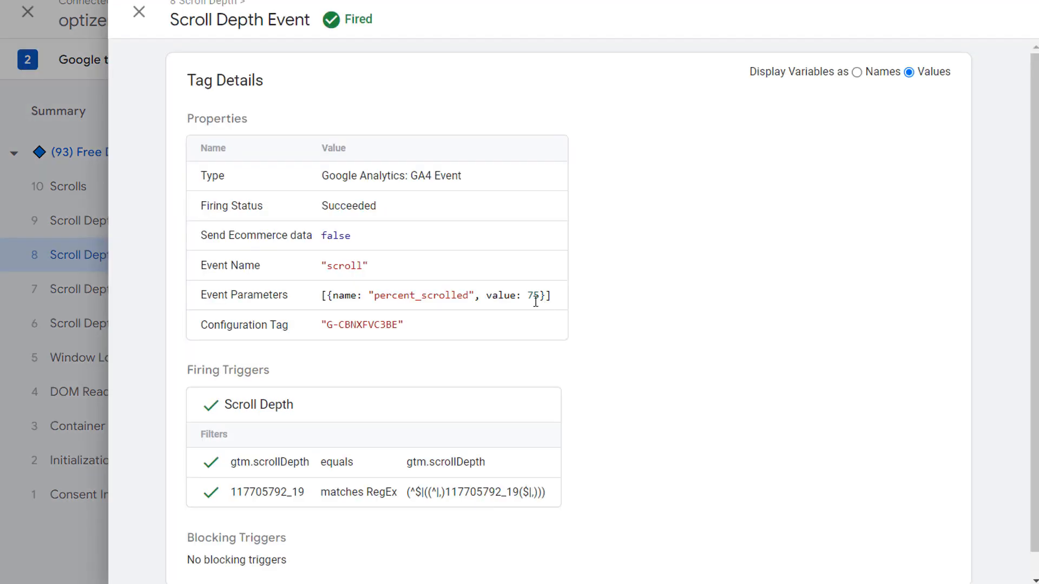
pyautogui.moveTo(138, 12)
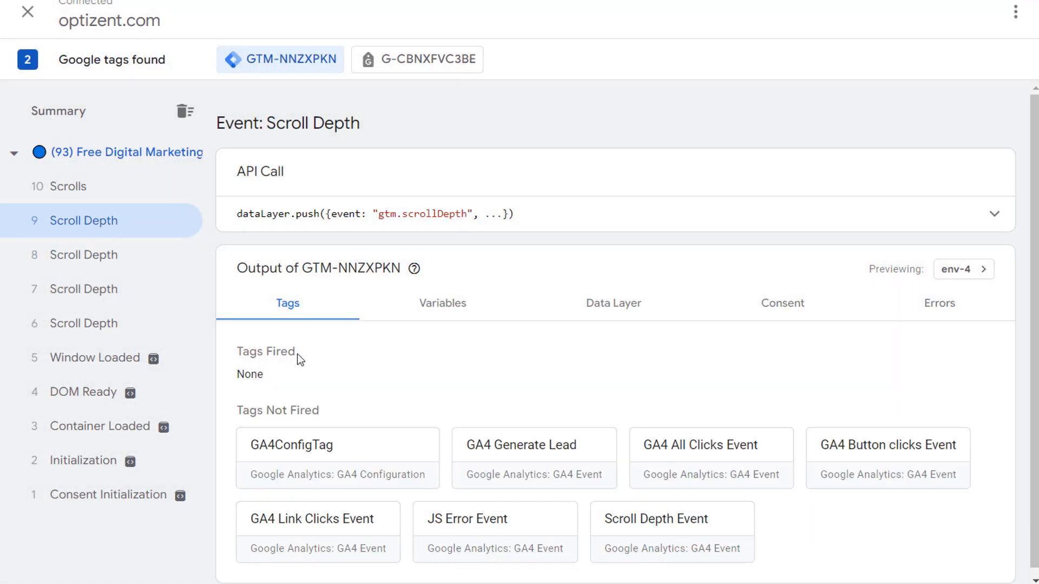
pyautogui.moveTo(342, 354)
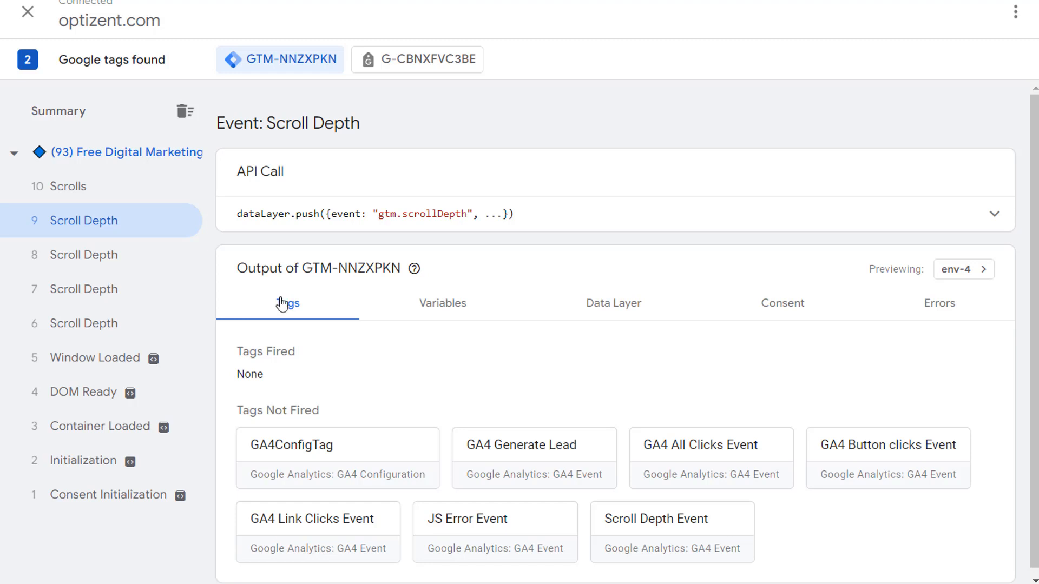
pyautogui.moveTo(289, 224)
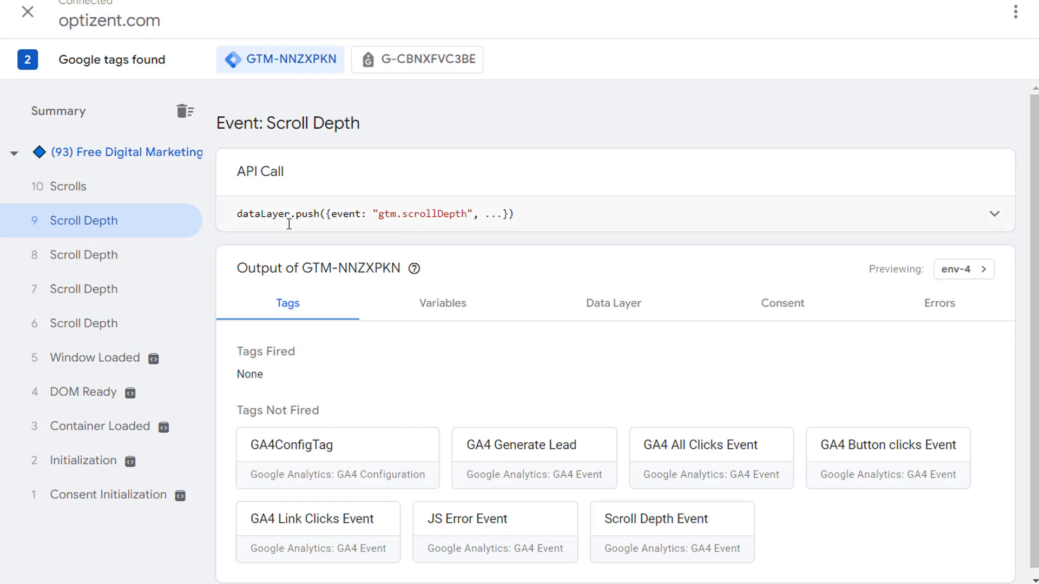
pyautogui.moveTo(151, 238)
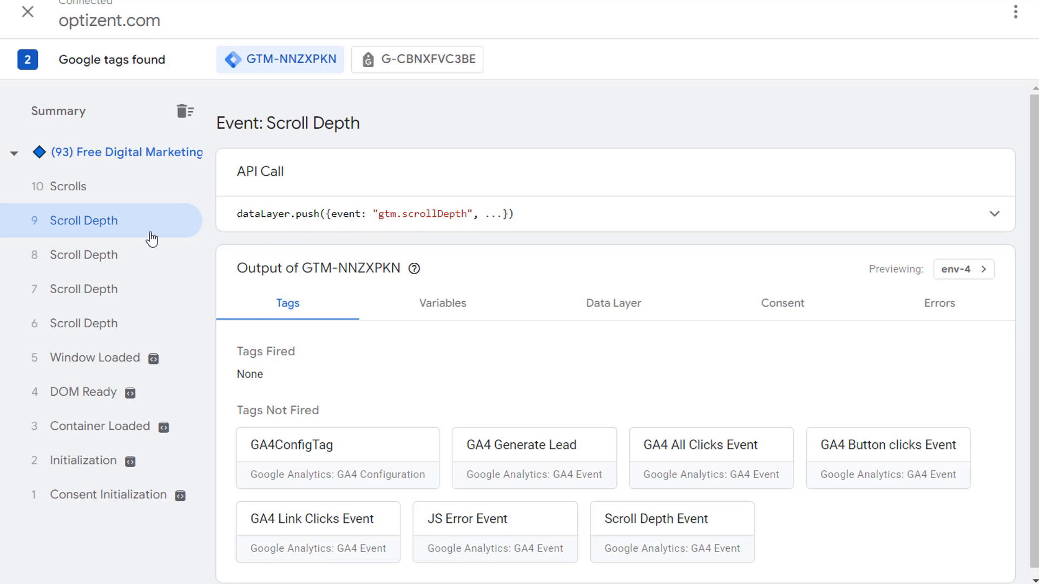
# Expand event 9's full dataLayer push, then view the Scrolls event showing percent_scrolled 90
pyautogui.click(995, 214)
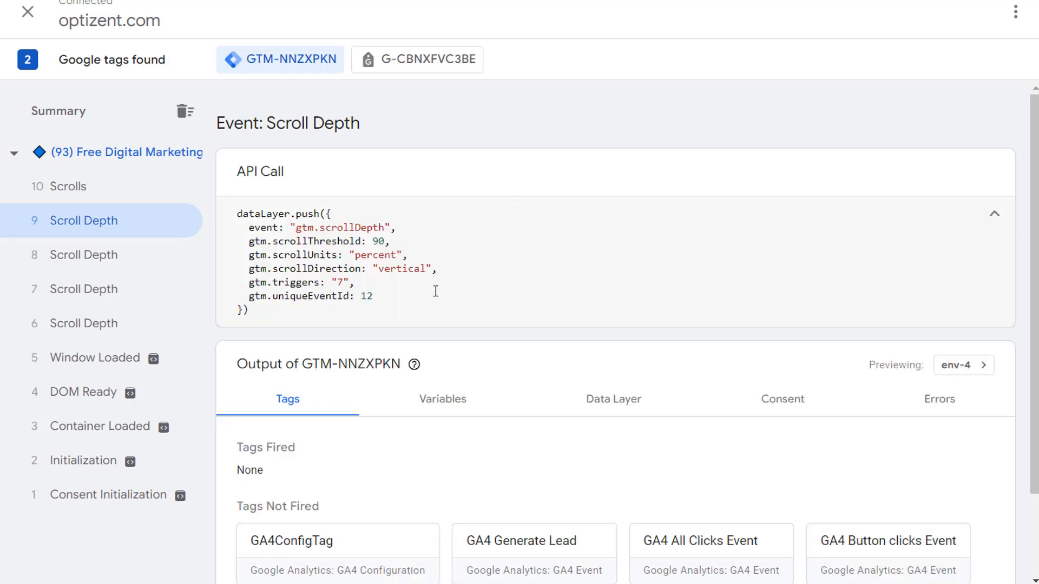
pyautogui.moveTo(376, 243)
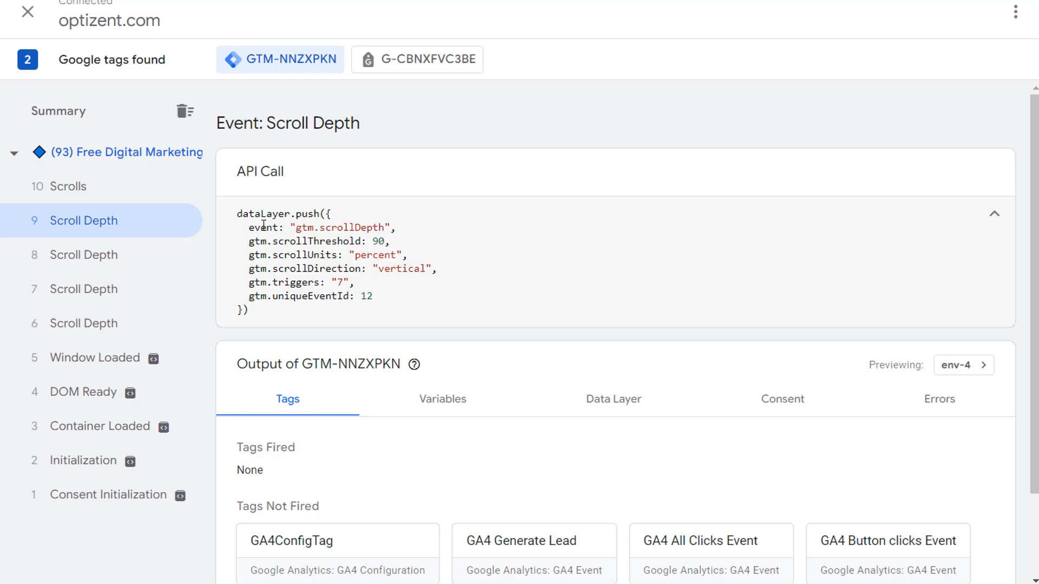
pyautogui.click(68, 186)
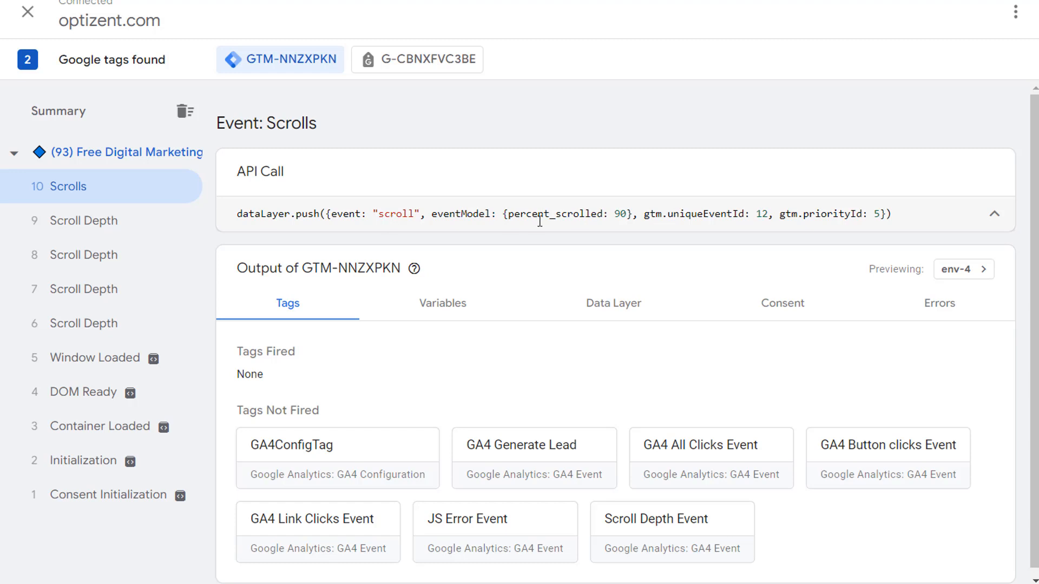
pyautogui.moveTo(66, 186)
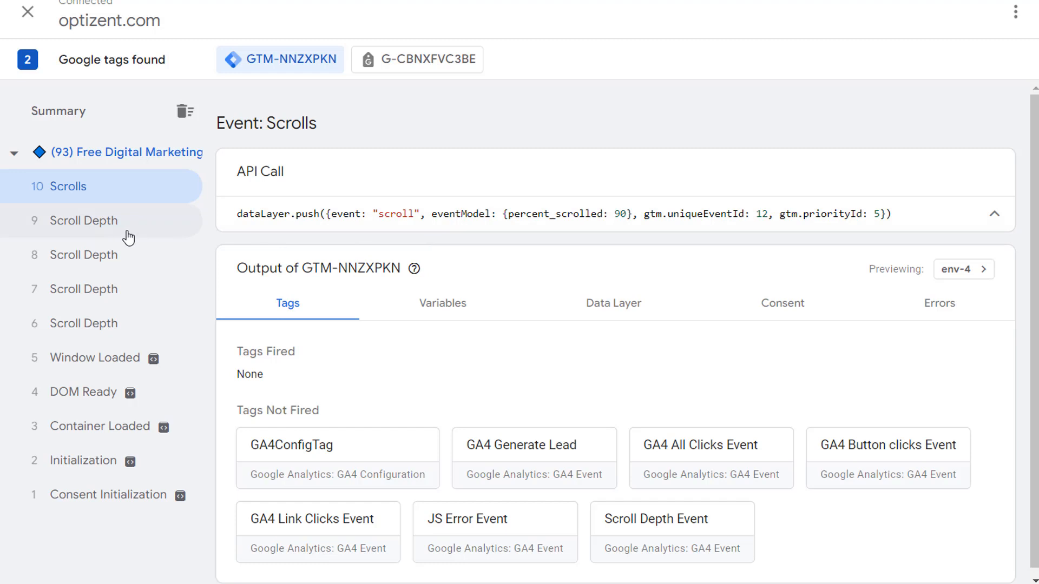
pyautogui.moveTo(476, 230)
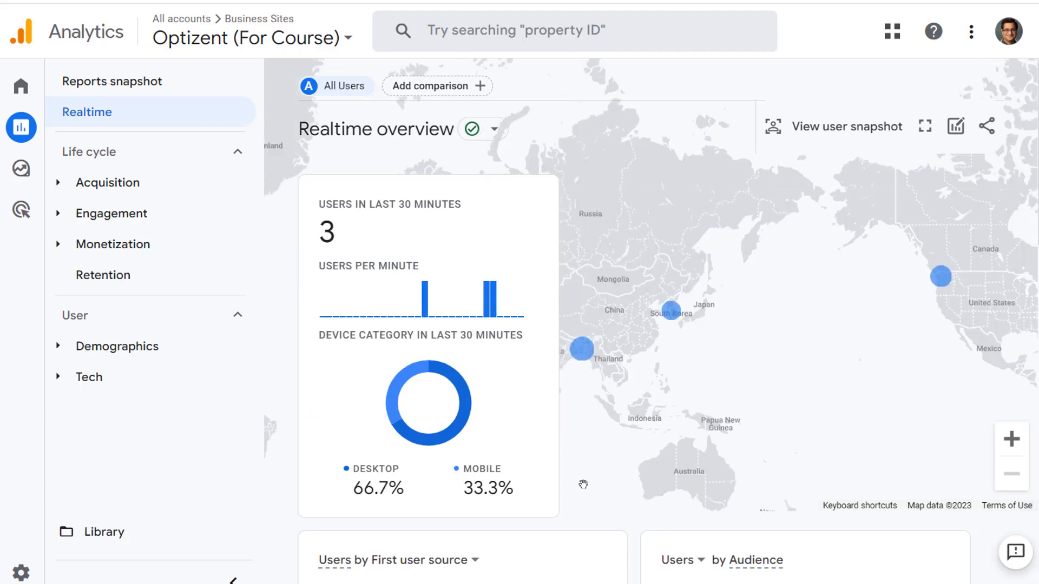
# Drill into the Realtime scroll event's percent_scrolled values: 25, 50, 75 and 90
pyautogui.scroll(-3)
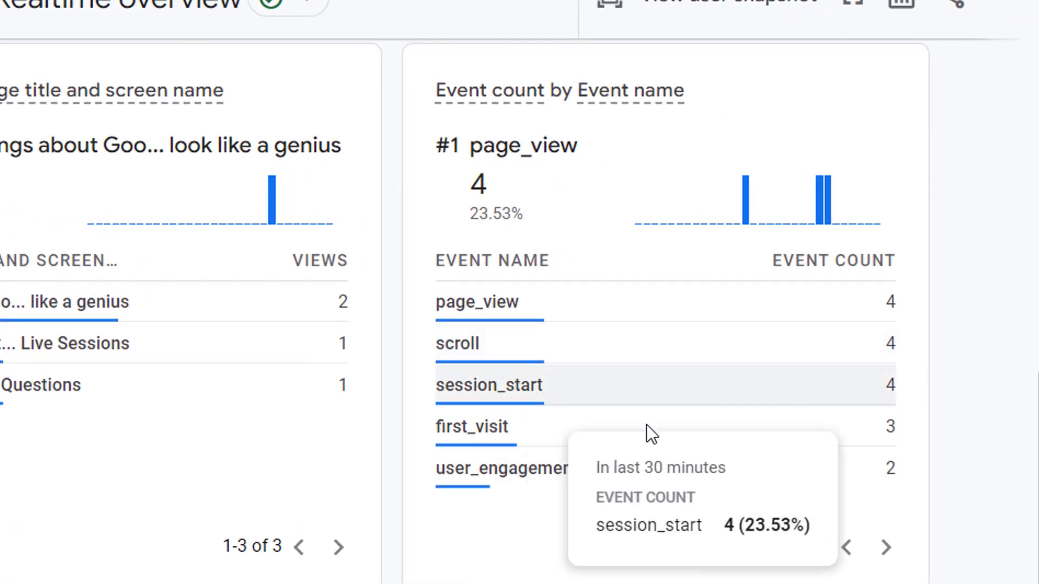
pyautogui.moveTo(474, 343)
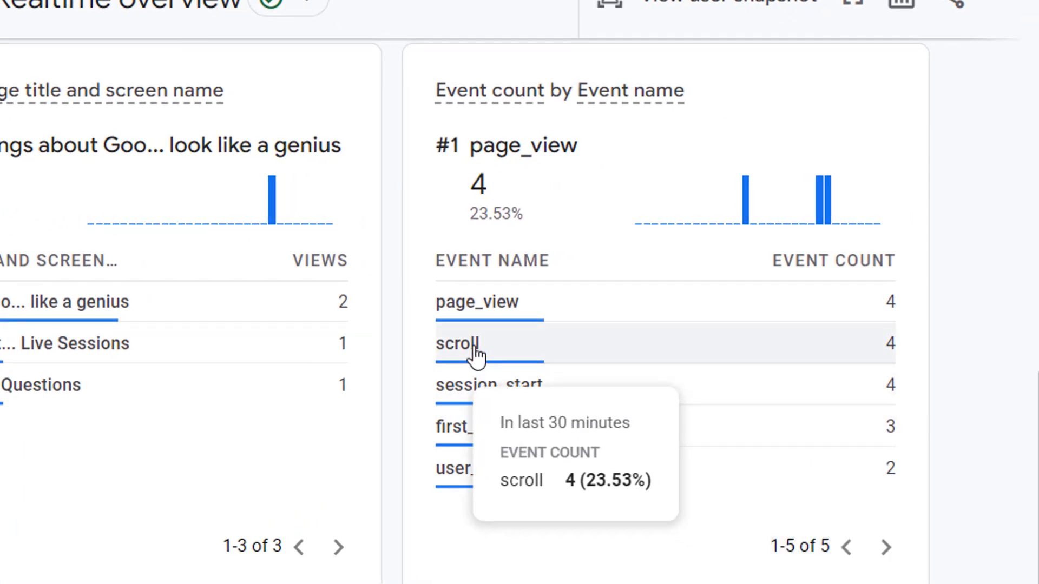
pyautogui.click(458, 343)
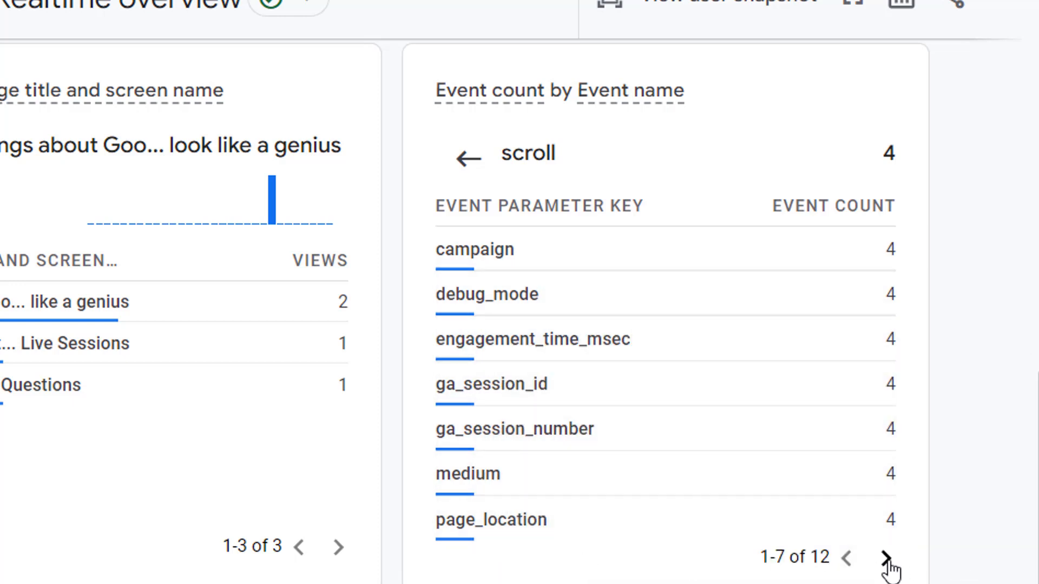
pyautogui.click(888, 558)
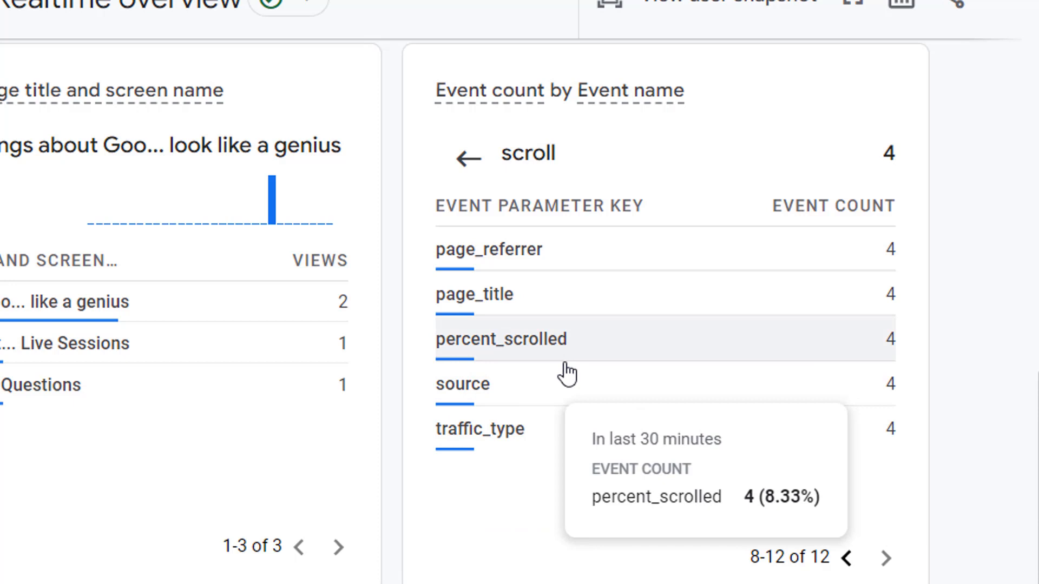
pyautogui.click(501, 339)
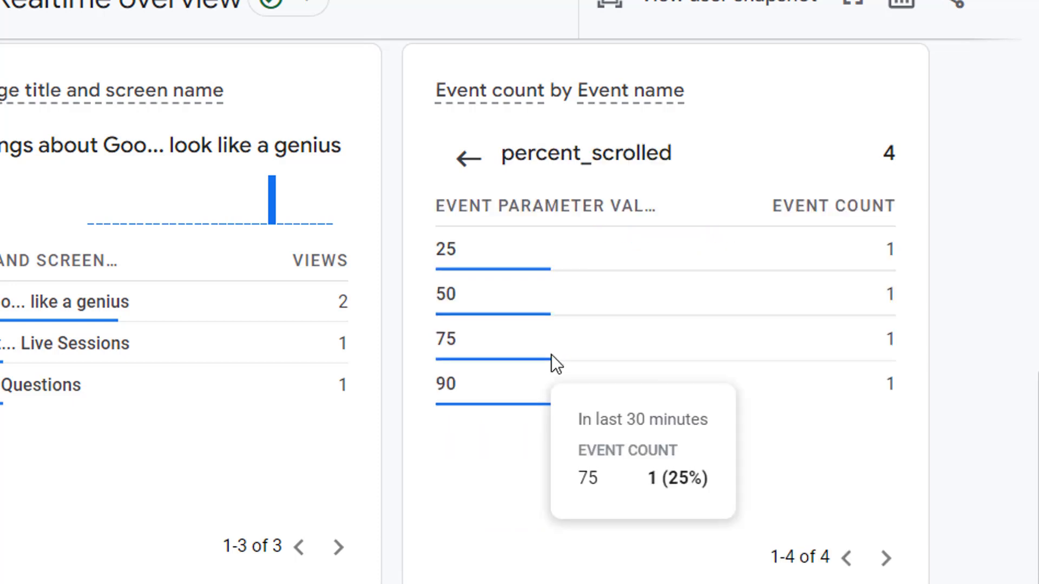
pyautogui.moveTo(443, 259)
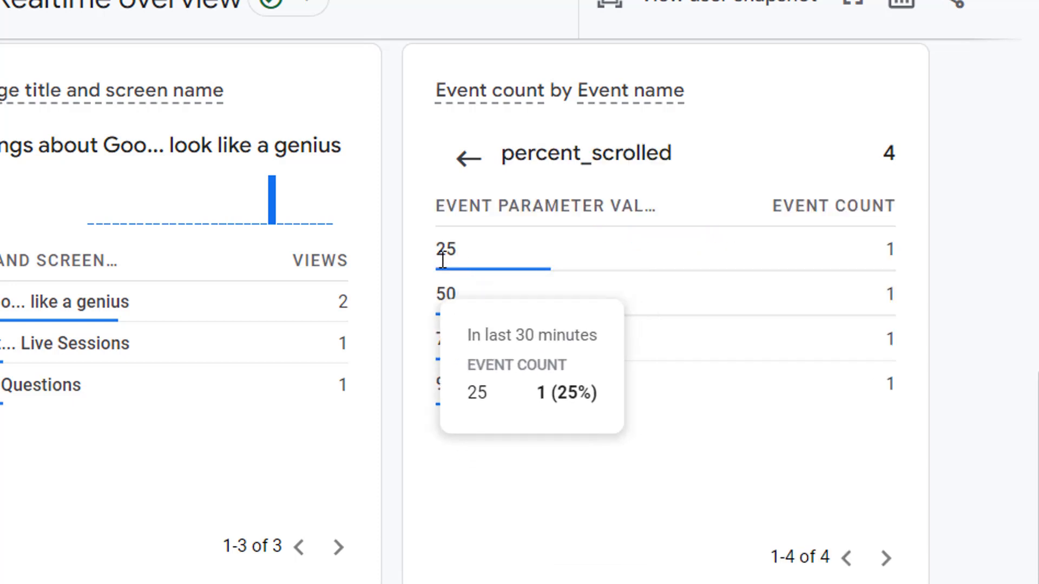
pyautogui.moveTo(446, 295)
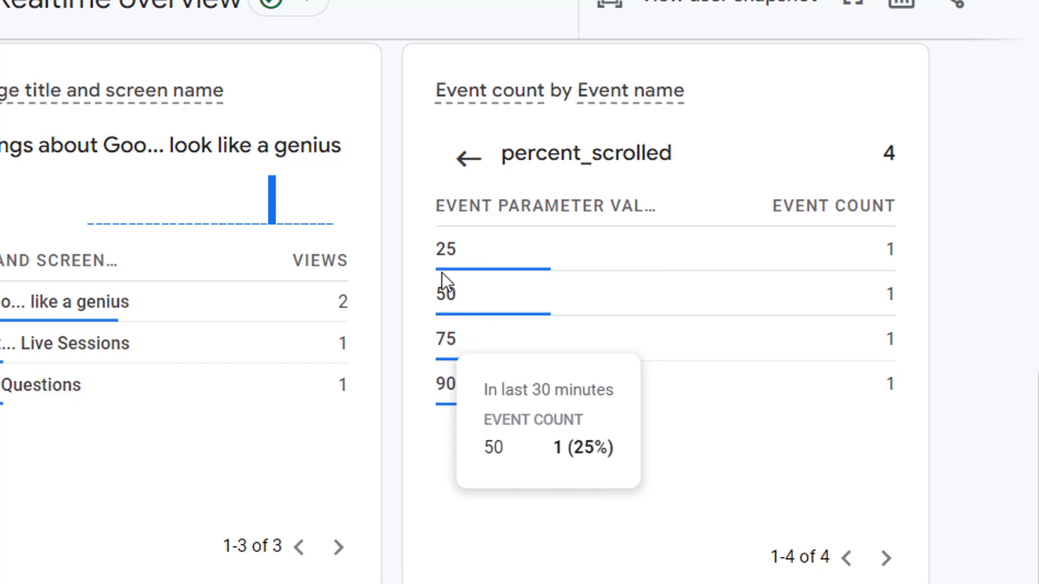
pyautogui.moveTo(454, 384)
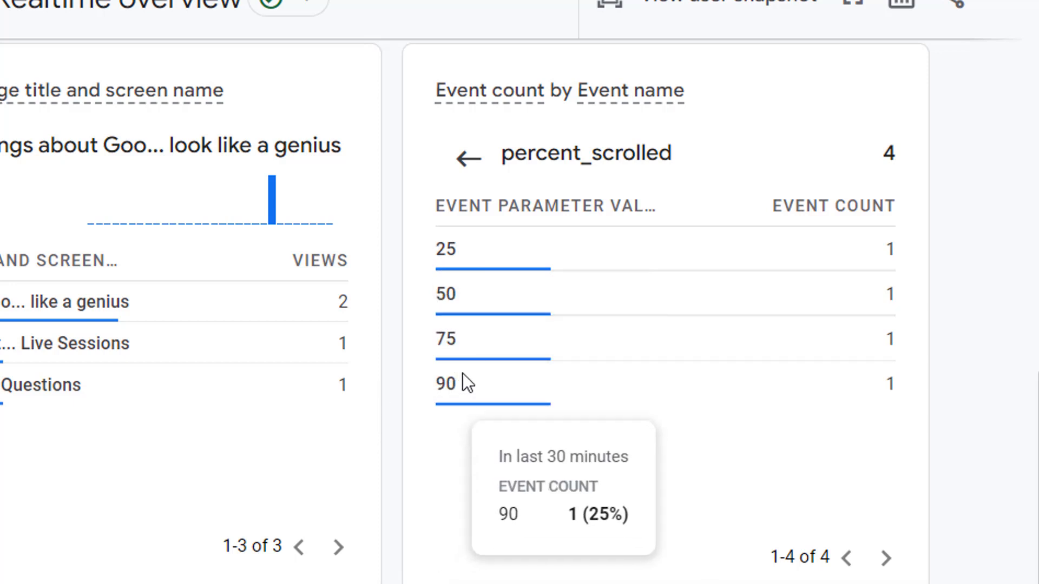
pyautogui.moveTo(500, 397)
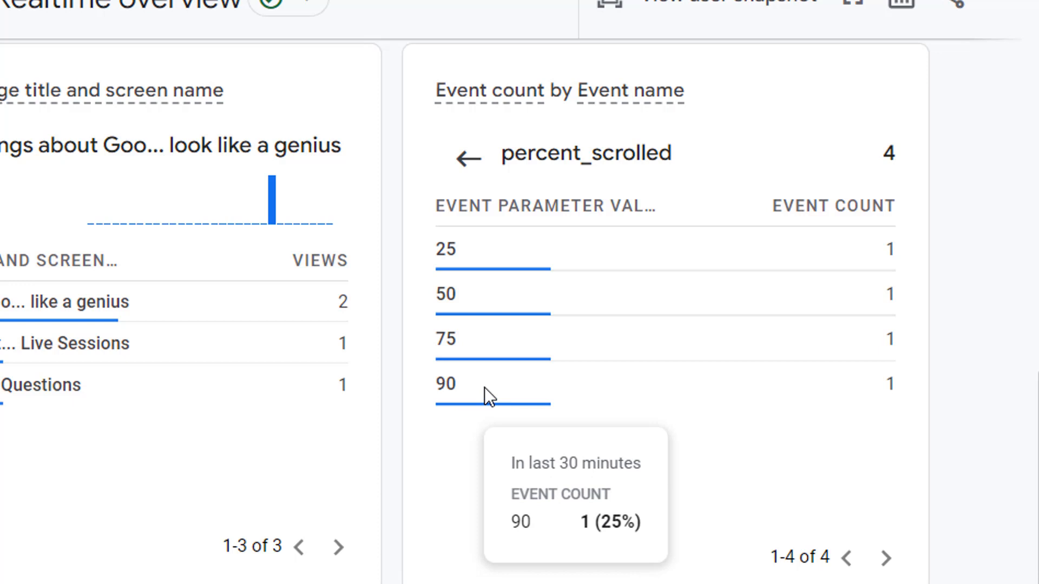
pyautogui.moveTo(493, 407)
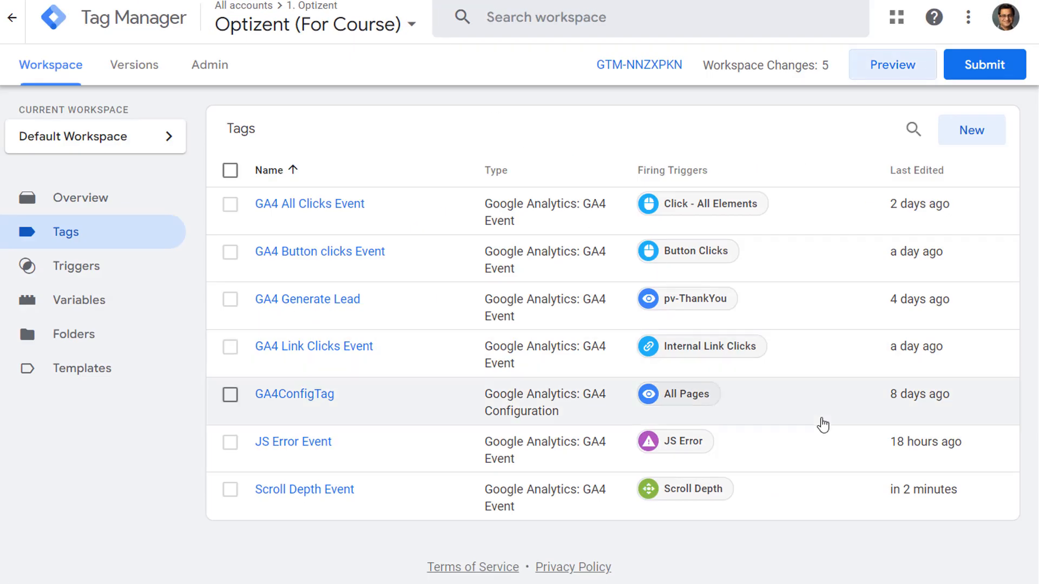
# Submit and publish the container as version 'Scroll Tracking' with a scroll-tracking description
pyautogui.click(984, 65)
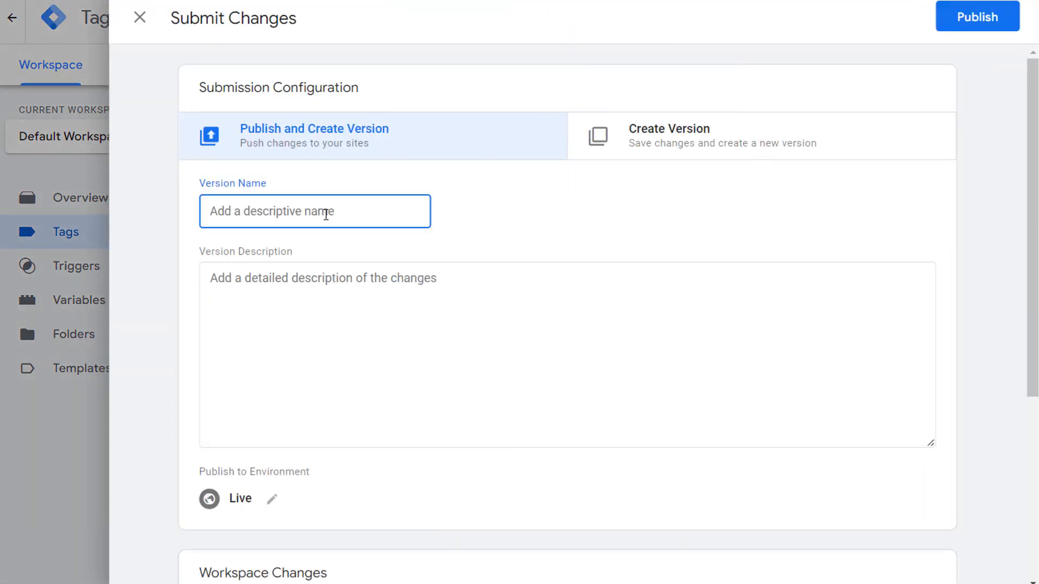
pyautogui.write('Scroll')
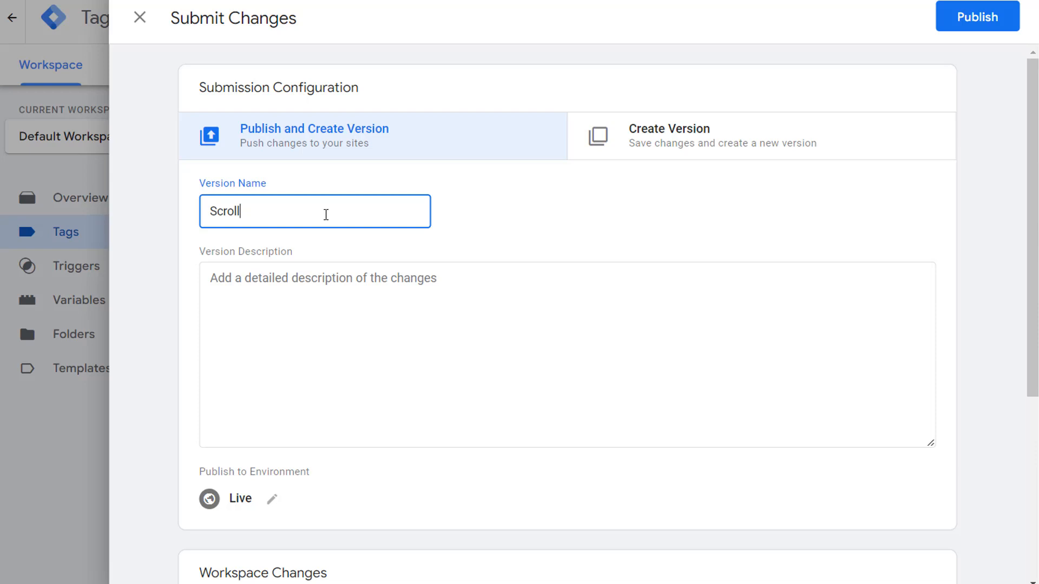
pyautogui.write('Tracking')
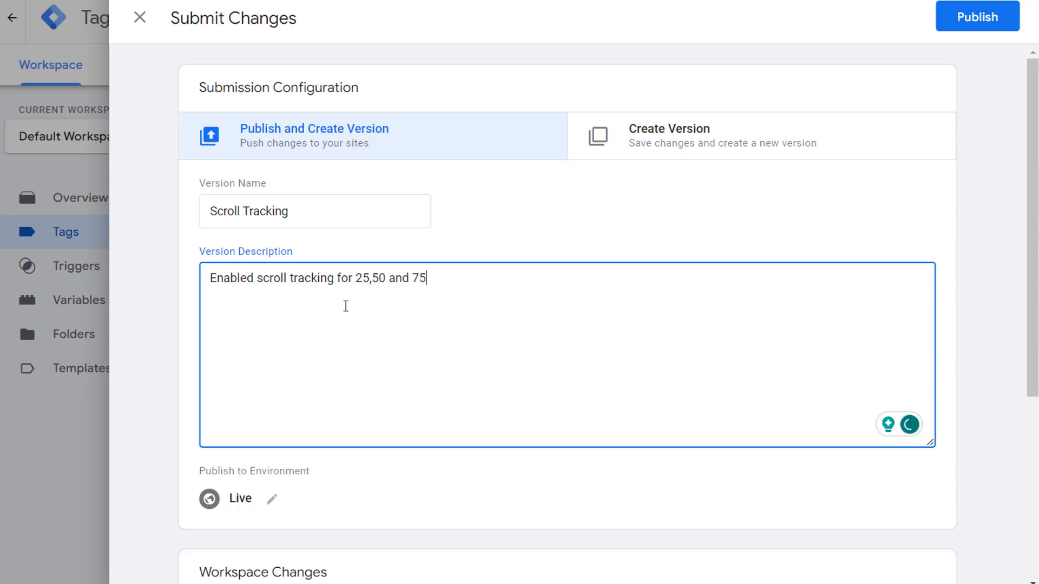
pyautogui.write('%.')
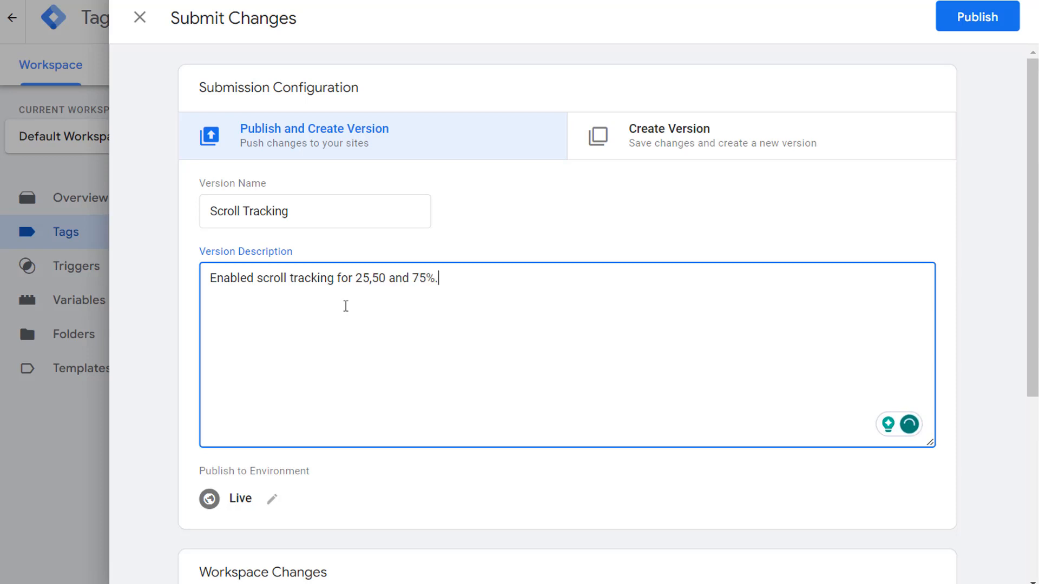
pyautogui.click(977, 16)
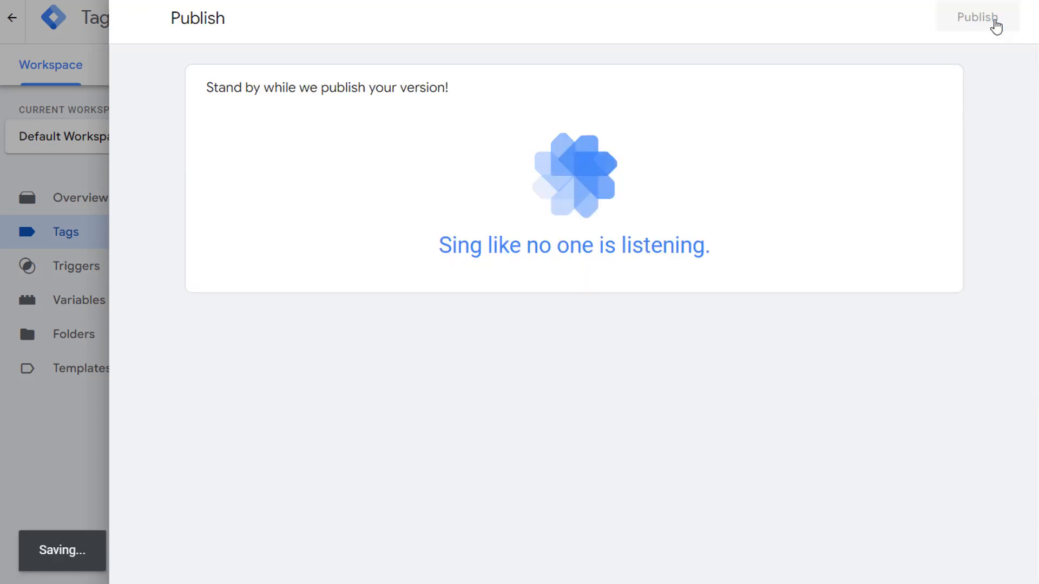